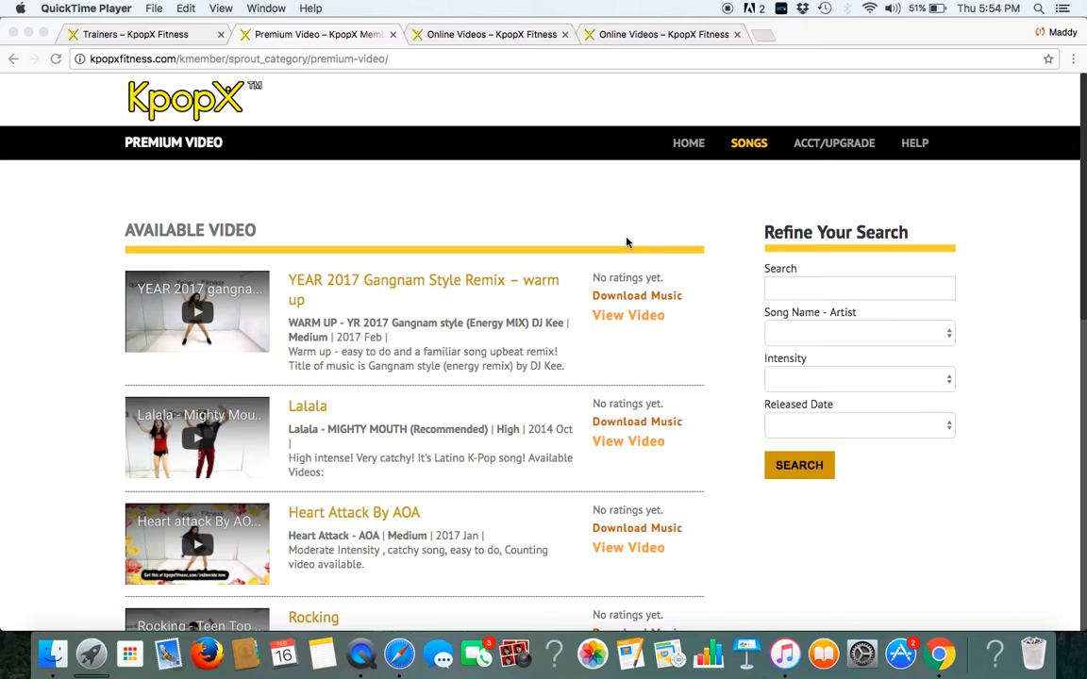
Step: Browse the Song Name - Artist filter, then unlock the Bad Boy – Led Apple video
{"action": "left_click", "coordinate": [856, 332]}
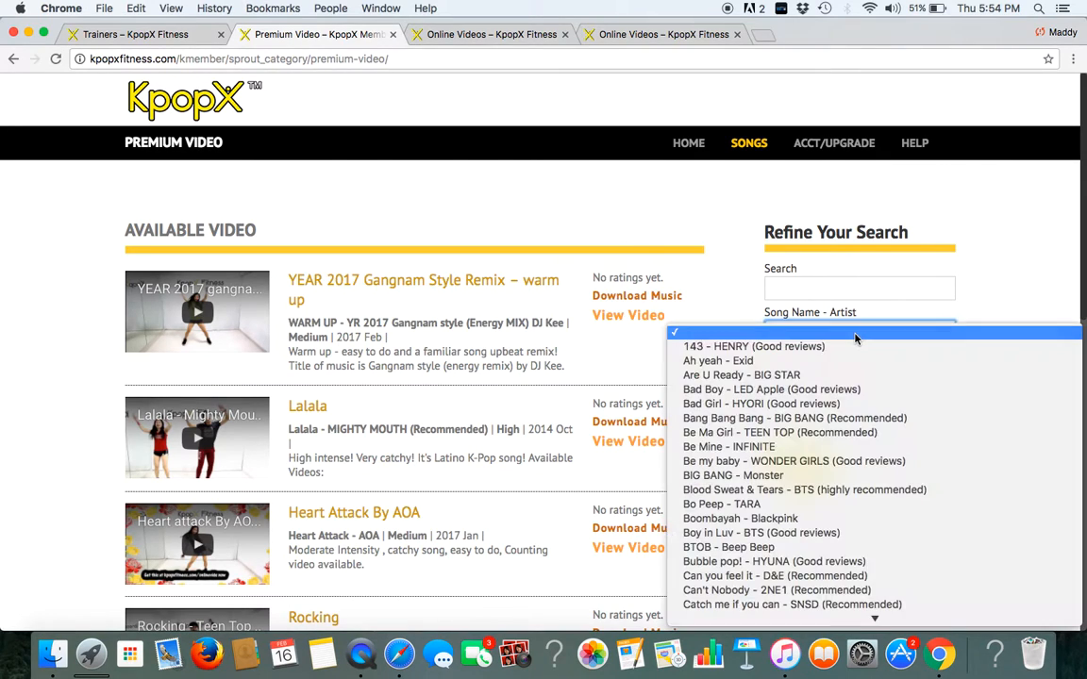
{"action": "mouse_move", "coordinate": [872, 460]}
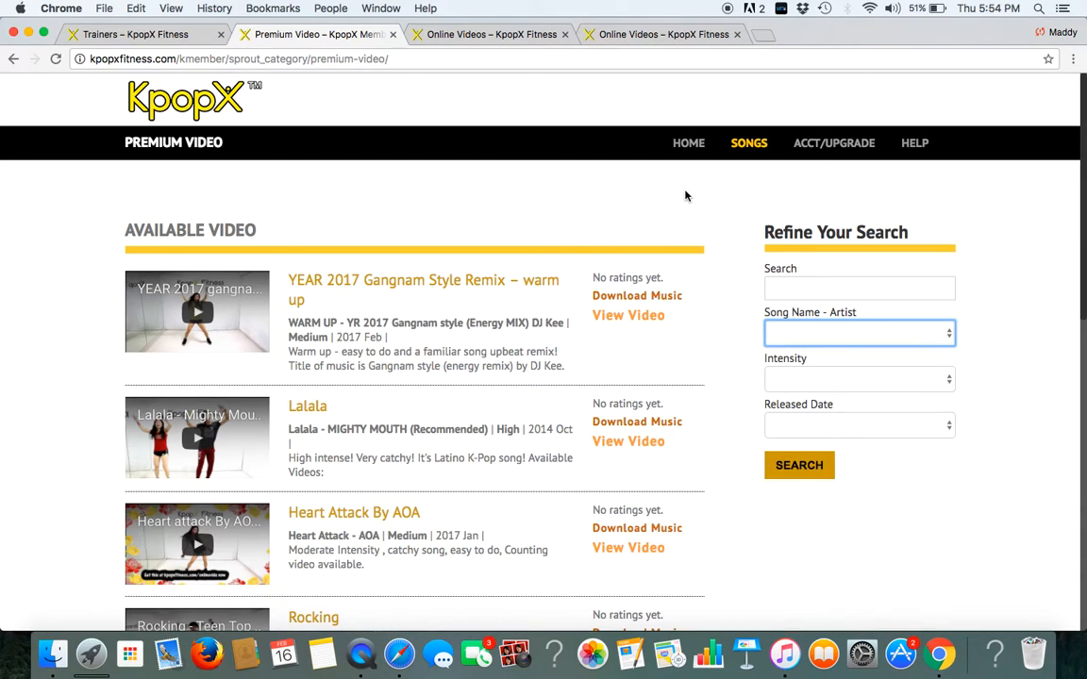
{"action": "mouse_move", "coordinate": [628, 442]}
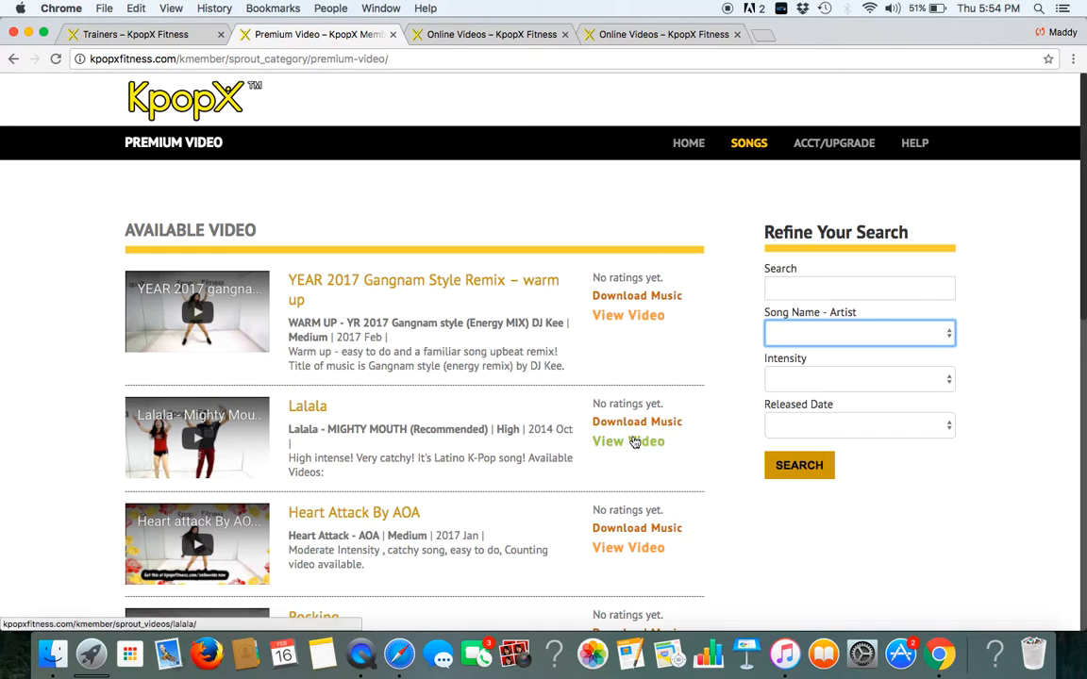
{"action": "scroll", "scroll_direction": "down", "scroll_amount": 3}
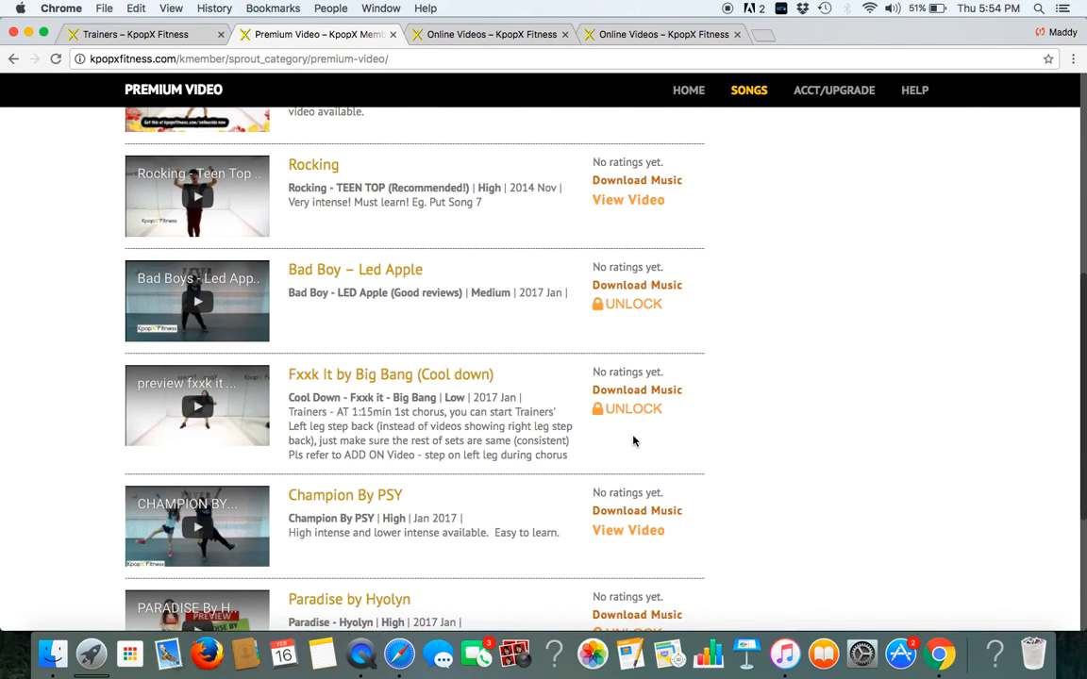
{"action": "mouse_move", "coordinate": [619, 304]}
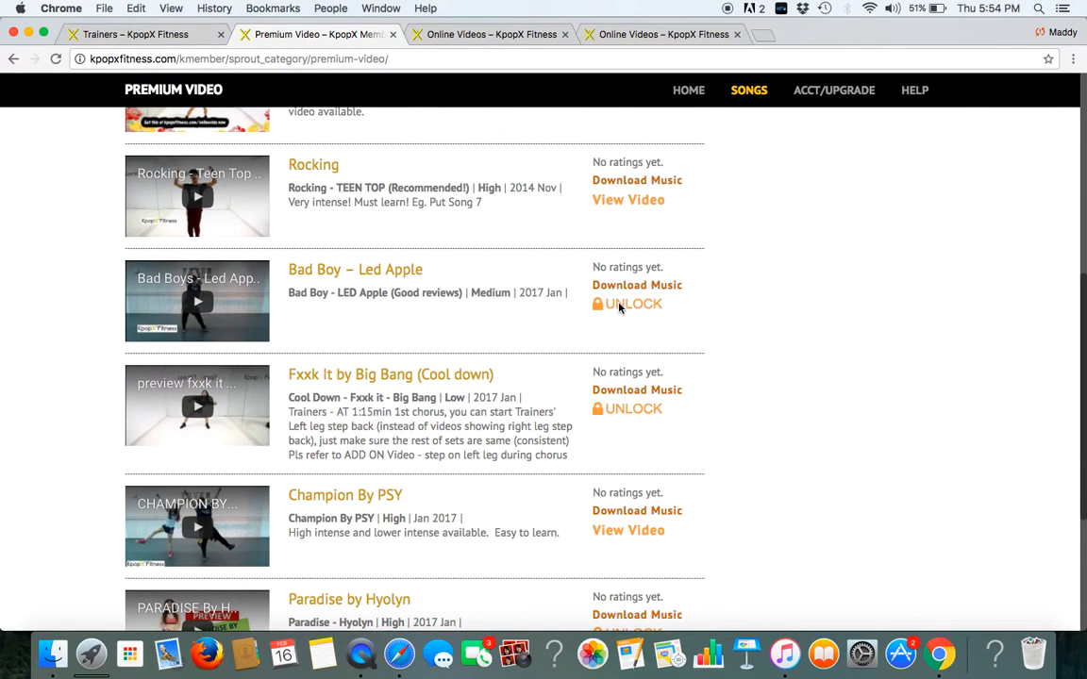
{"action": "left_click", "coordinate": [634, 304]}
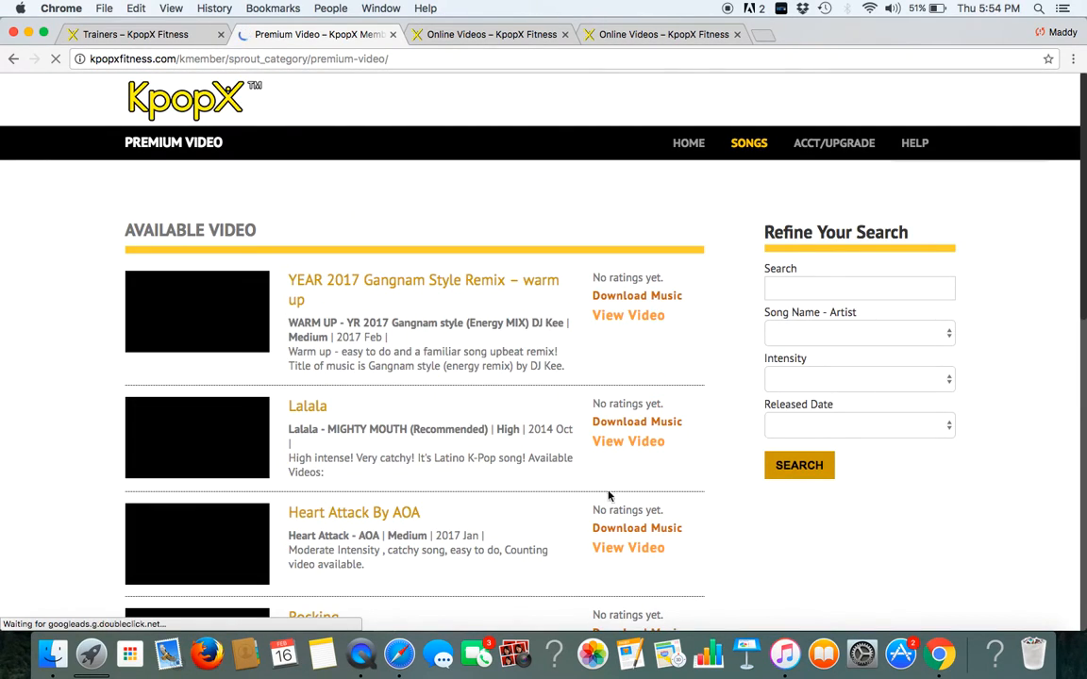
Step: Go to Unlocked Videos under SONGS, listing the seven videos purchased February 16, 2017
{"action": "left_click", "coordinate": [749, 144]}
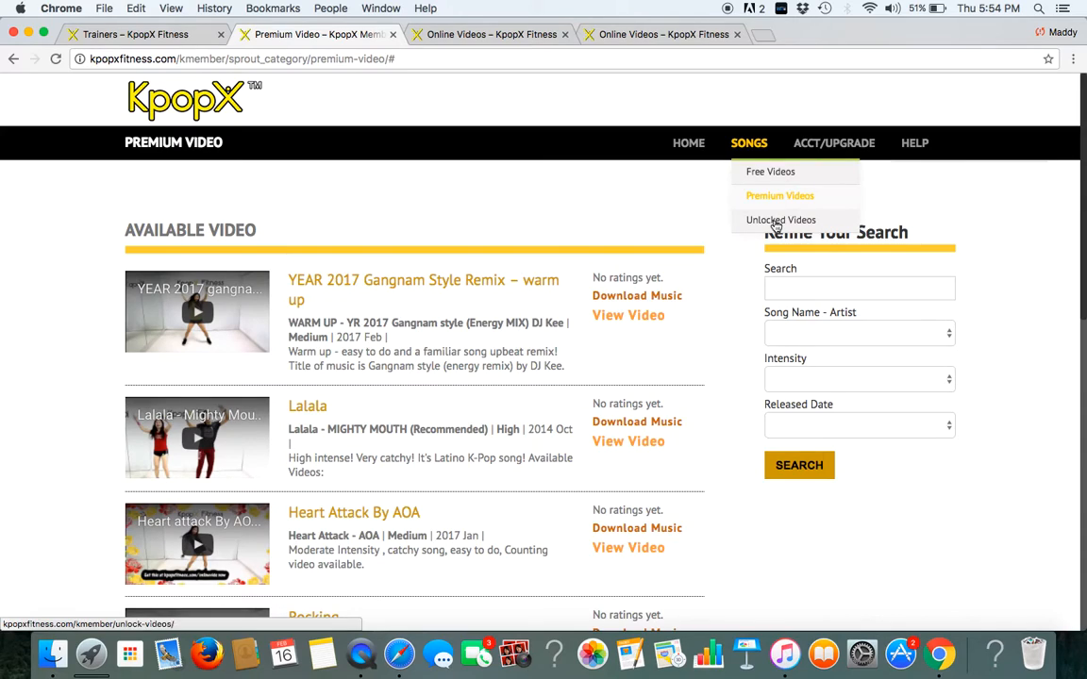
{"action": "left_click", "coordinate": [781, 219]}
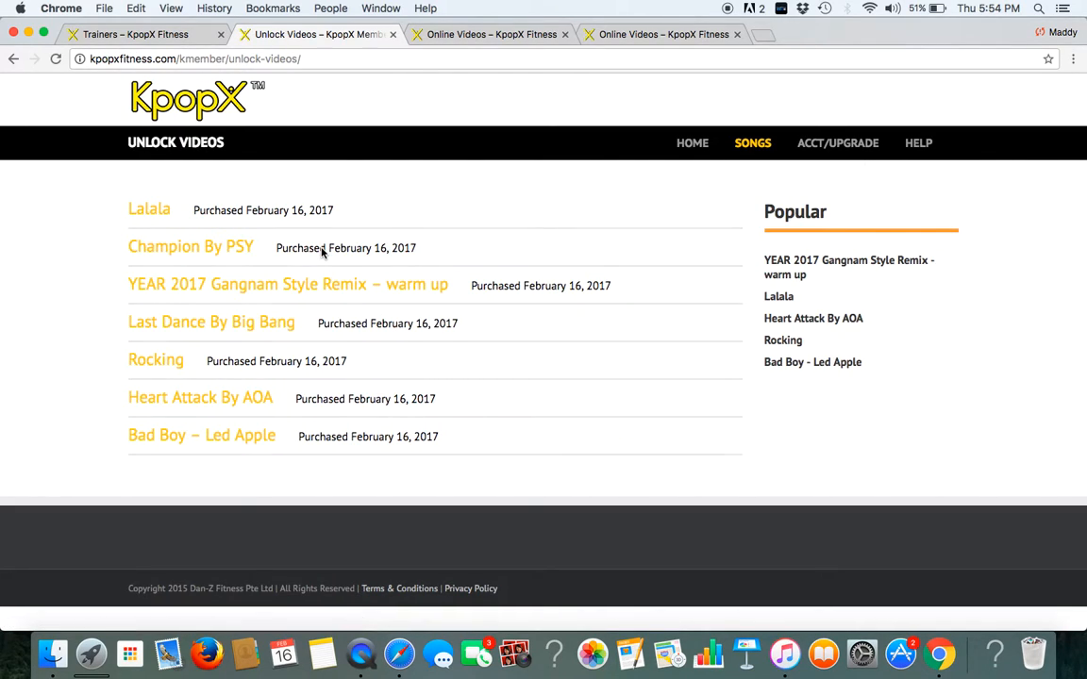
{"action": "mouse_move", "coordinate": [166, 461]}
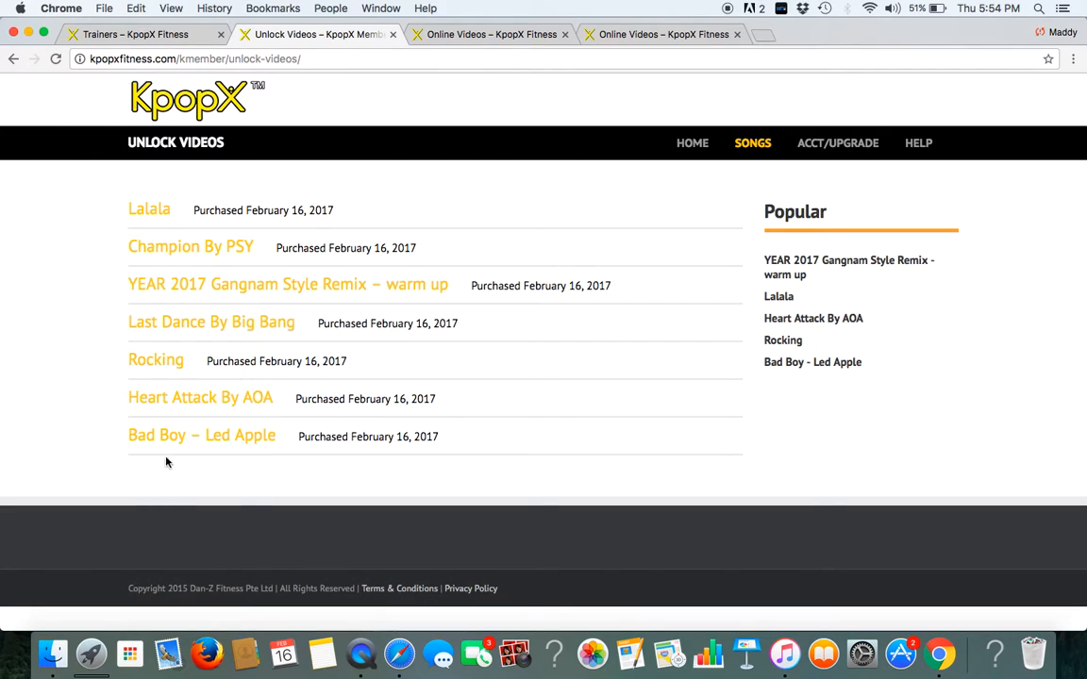
Step: View the Bad Boy – Led Apple page with its Participant's, Instructional and Full Video sections
{"action": "left_click", "coordinate": [200, 434]}
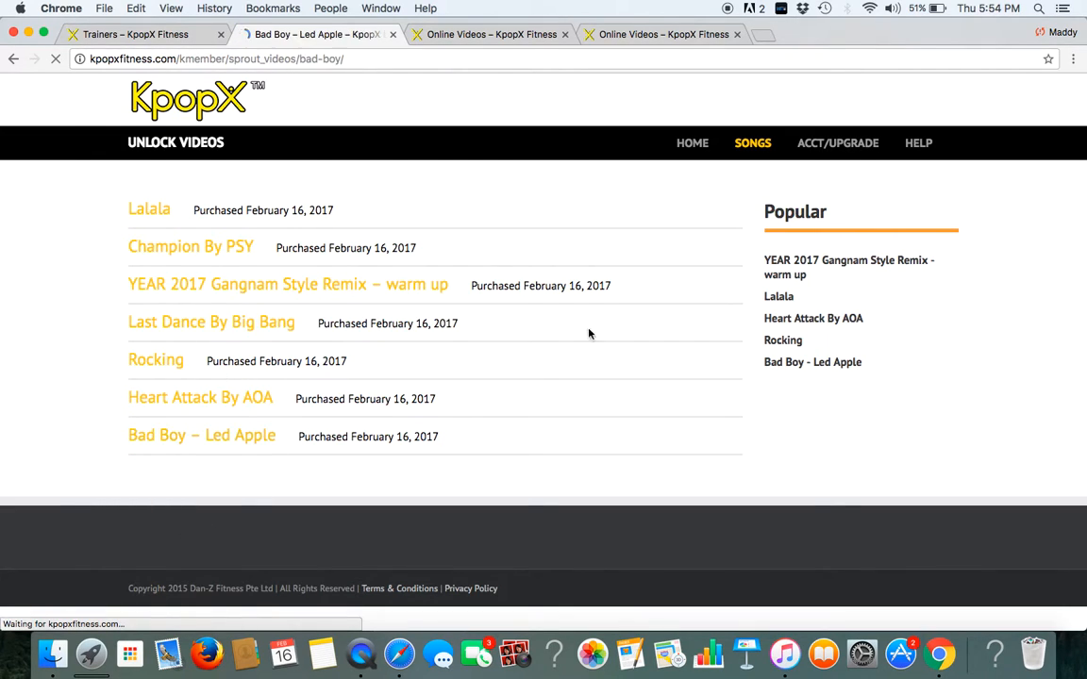
{"action": "left_click", "coordinate": [200, 434]}
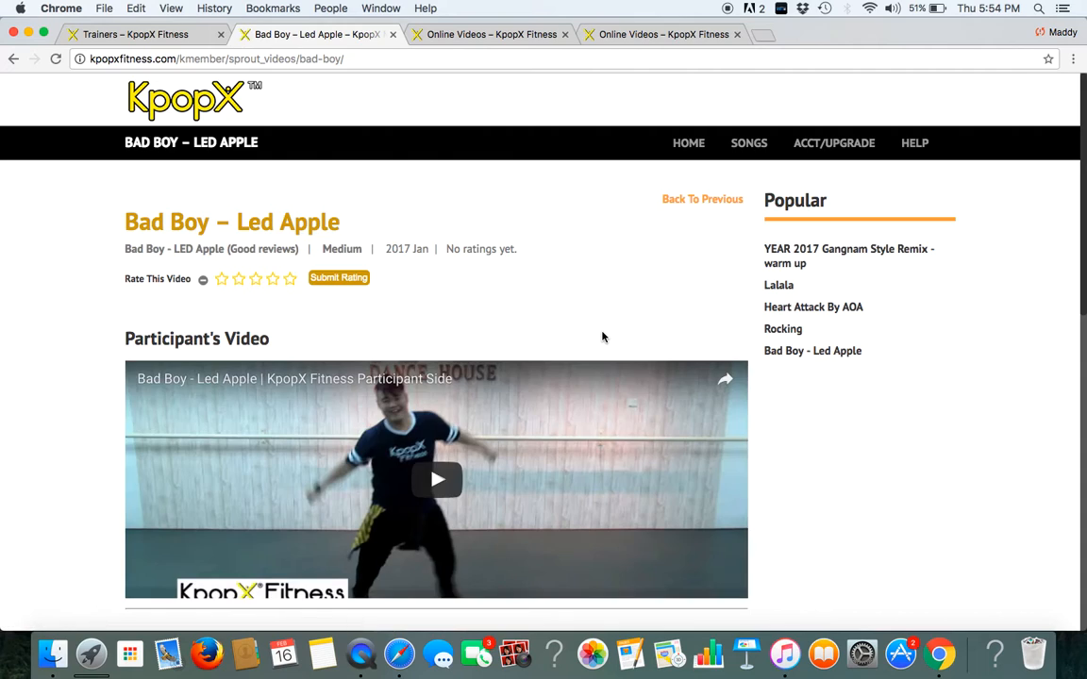
{"action": "scroll", "scroll_direction": "down", "scroll_amount": 3}
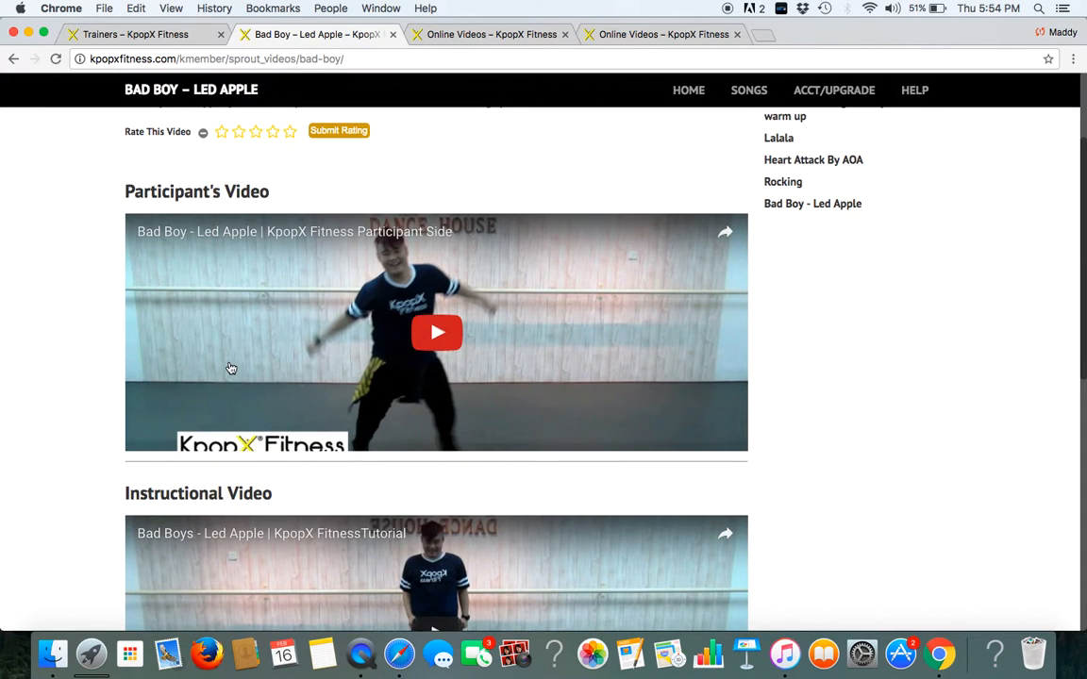
{"action": "mouse_move", "coordinate": [829, 525]}
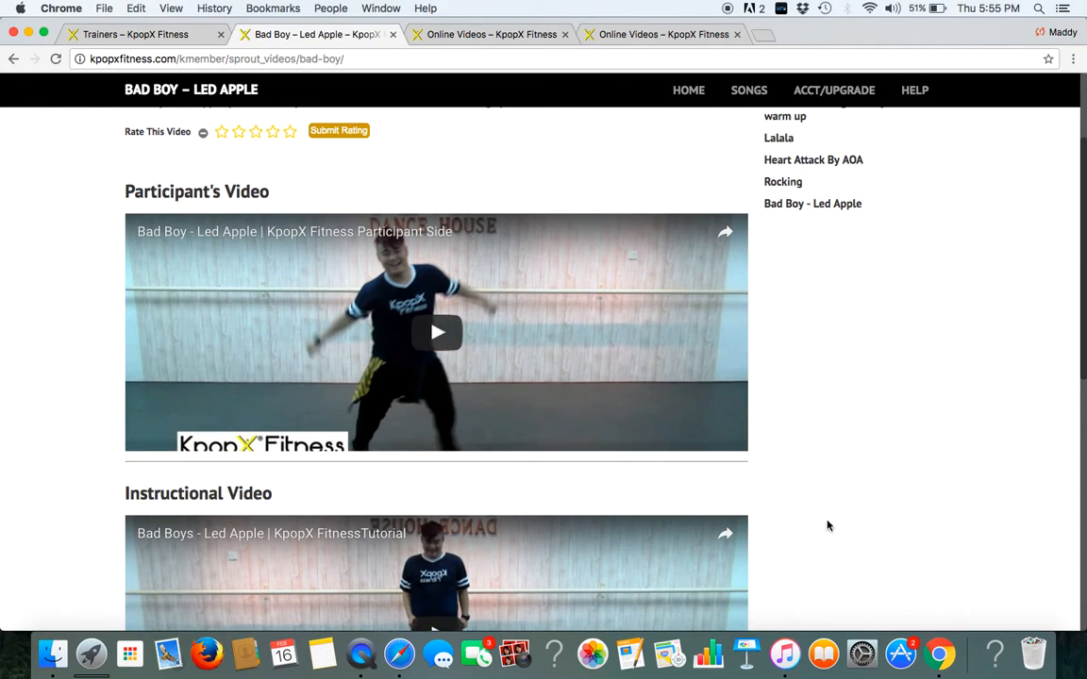
{"action": "scroll", "scroll_direction": "down", "scroll_amount": 3}
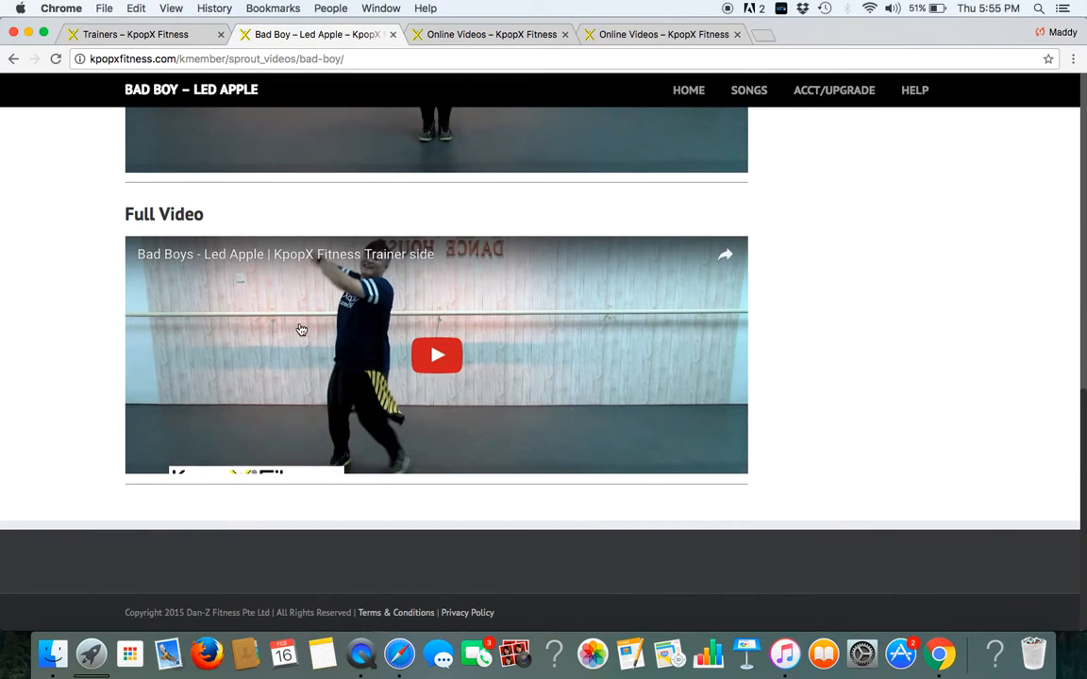
{"action": "mouse_move", "coordinate": [412, 265]}
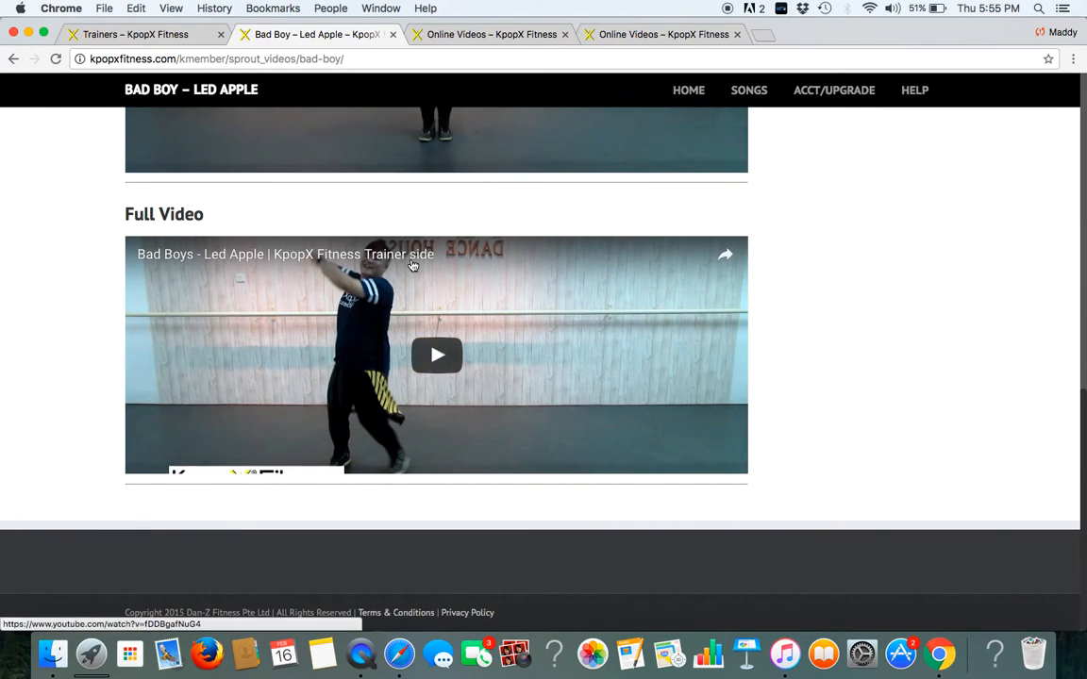
{"action": "mouse_move", "coordinate": [159, 524]}
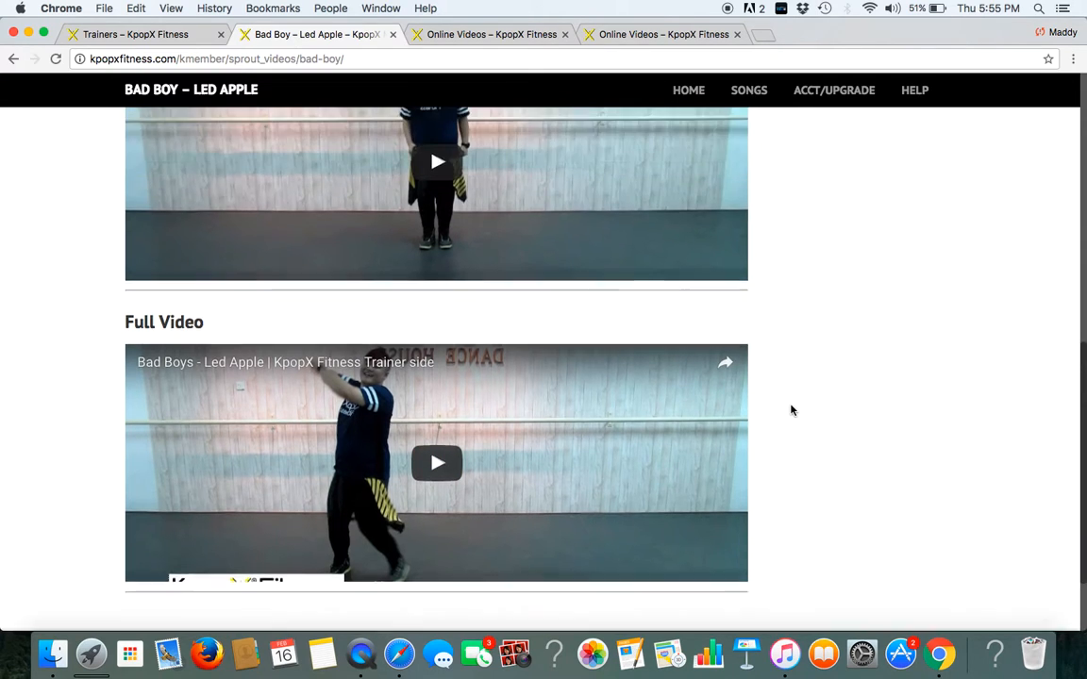
{"action": "scroll", "scroll_direction": "down", "scroll_amount": 3}
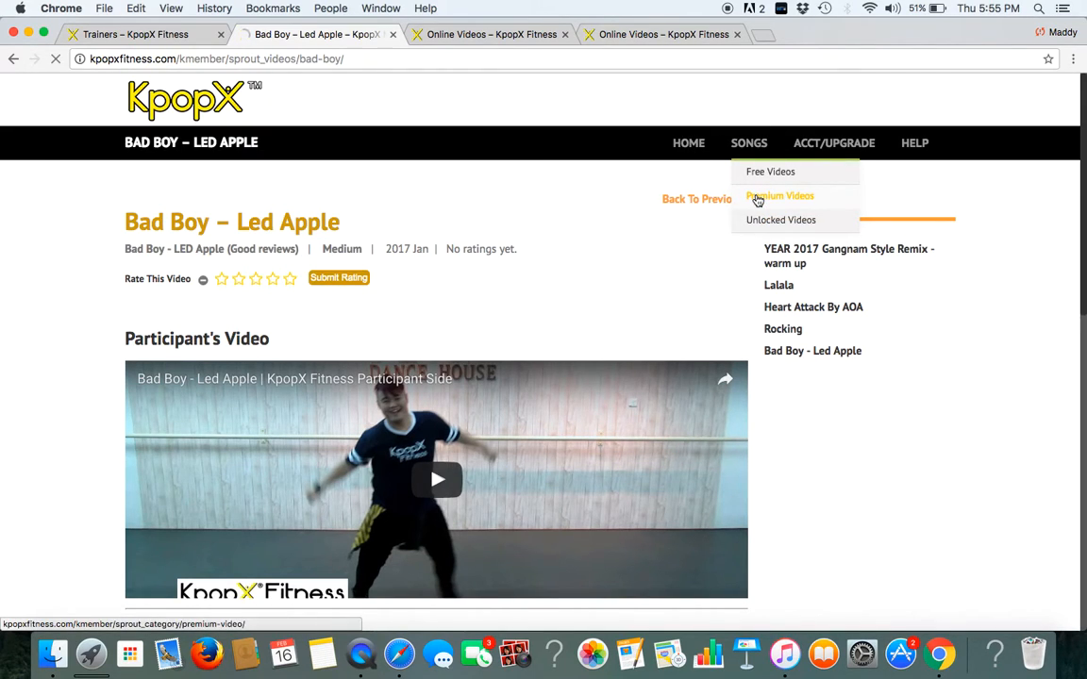
Step: Return to Premium Videos and browse the list down to the page numbers
{"action": "left_click", "coordinate": [781, 195]}
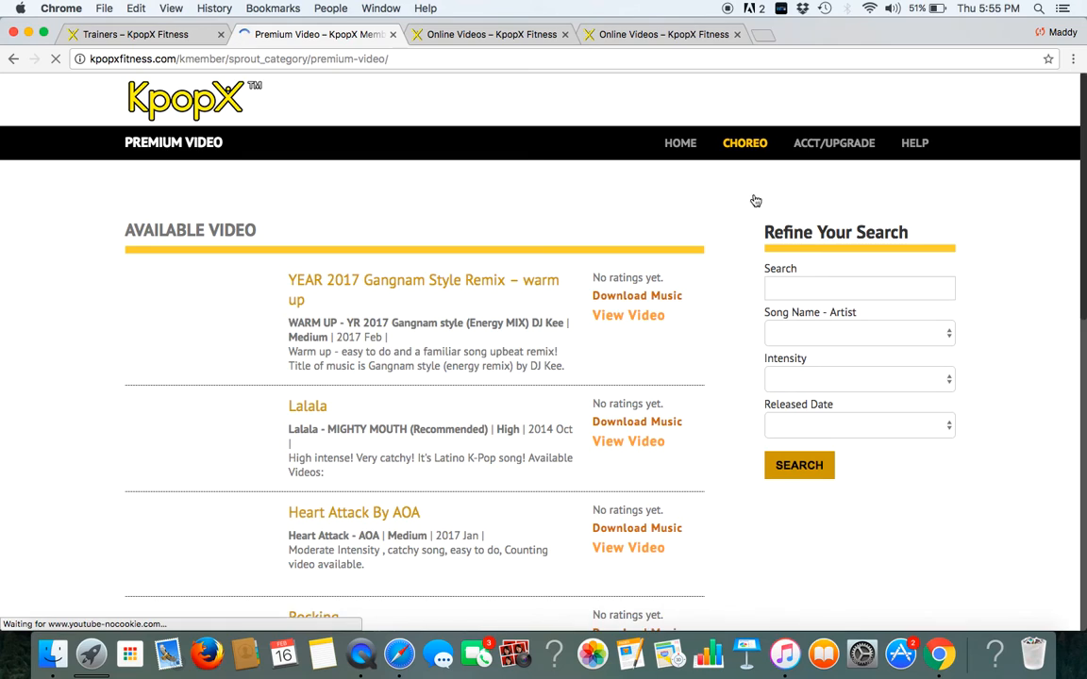
{"action": "scroll", "scroll_direction": "down", "scroll_amount": 3}
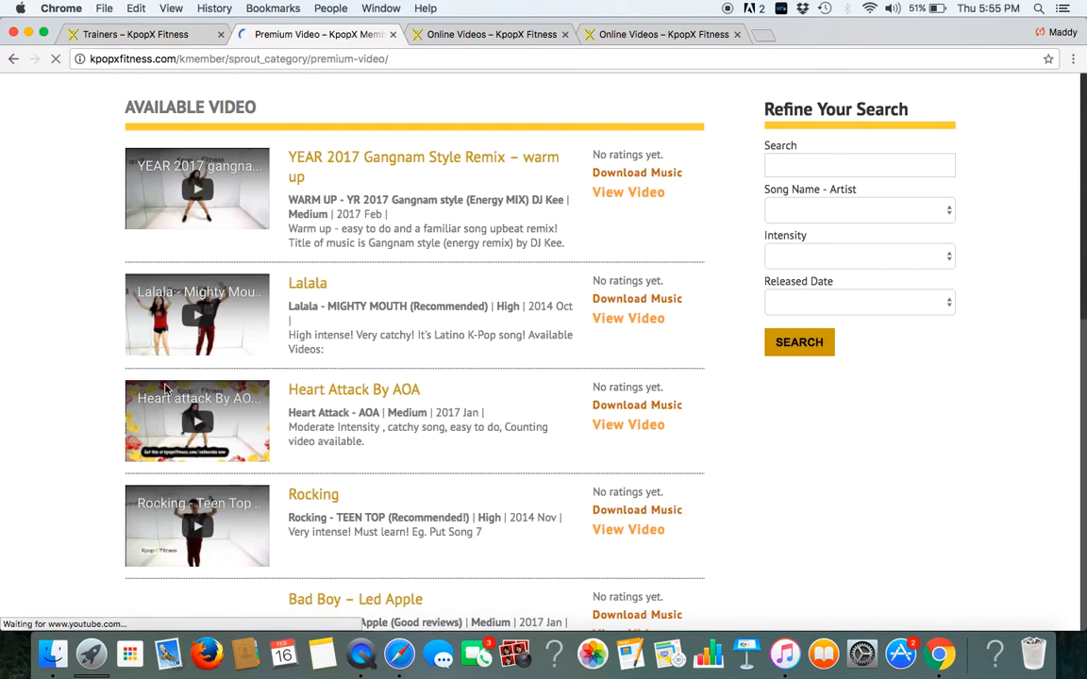
{"action": "scroll", "scroll_direction": "down", "scroll_amount": 3}
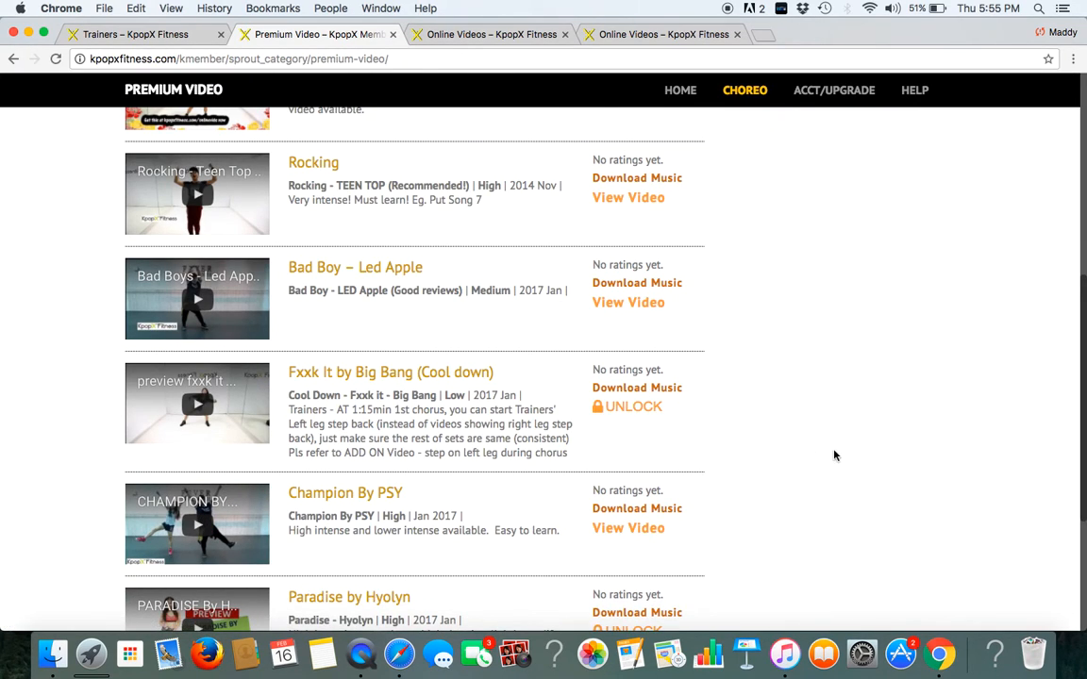
{"action": "scroll", "scroll_direction": "down", "scroll_amount": 3}
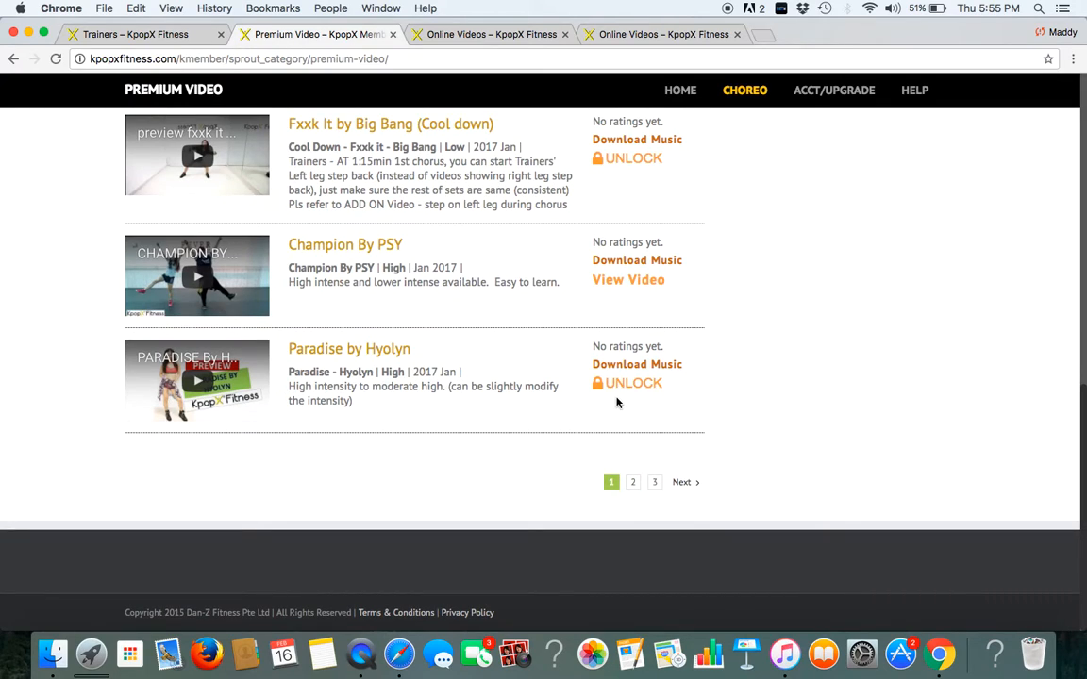
{"action": "mouse_move", "coordinate": [638, 364]}
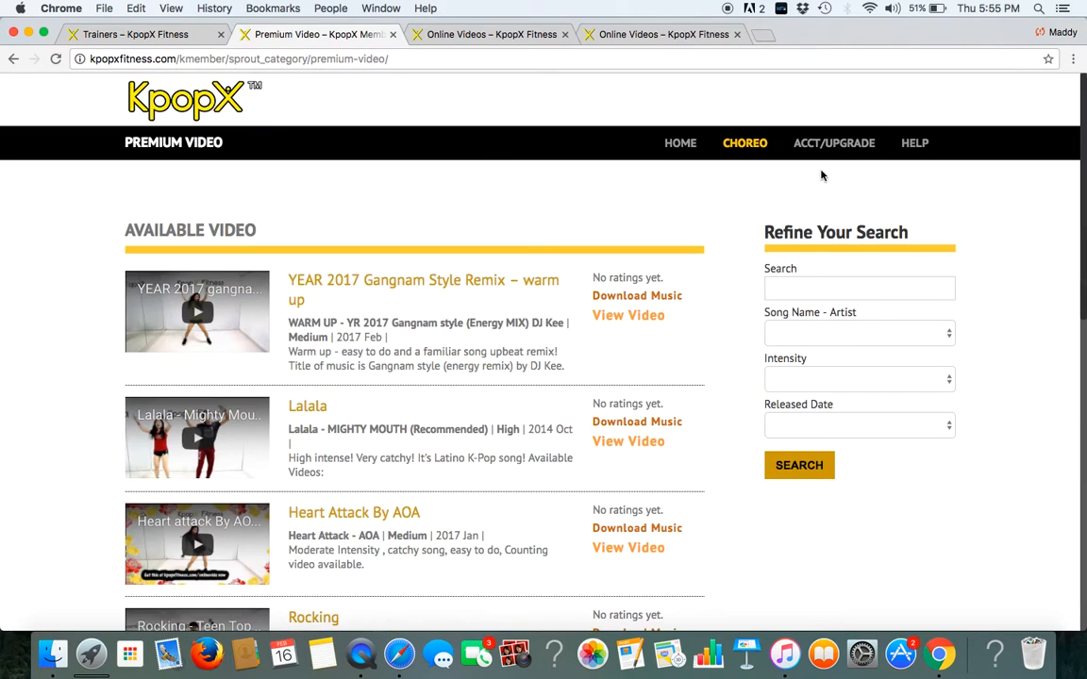
{"action": "mouse_move", "coordinate": [830, 151]}
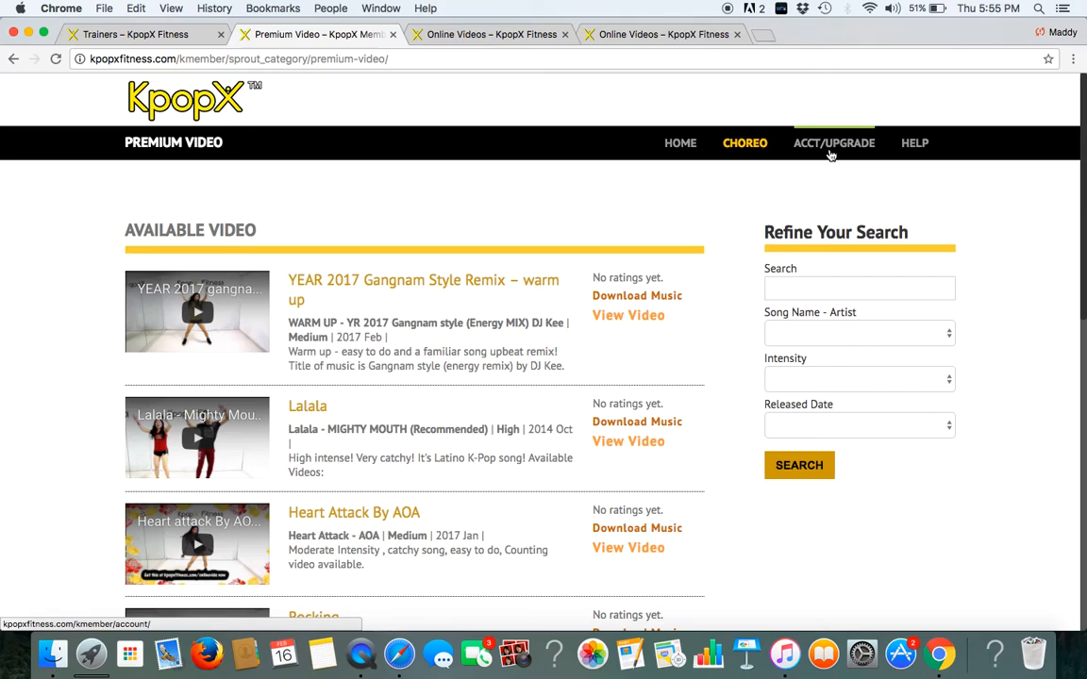
Step: View the Account page via ACCT/UPGRADE, showing the 12-month membership and 46.00 K-Dollars
{"action": "left_click", "coordinate": [834, 143]}
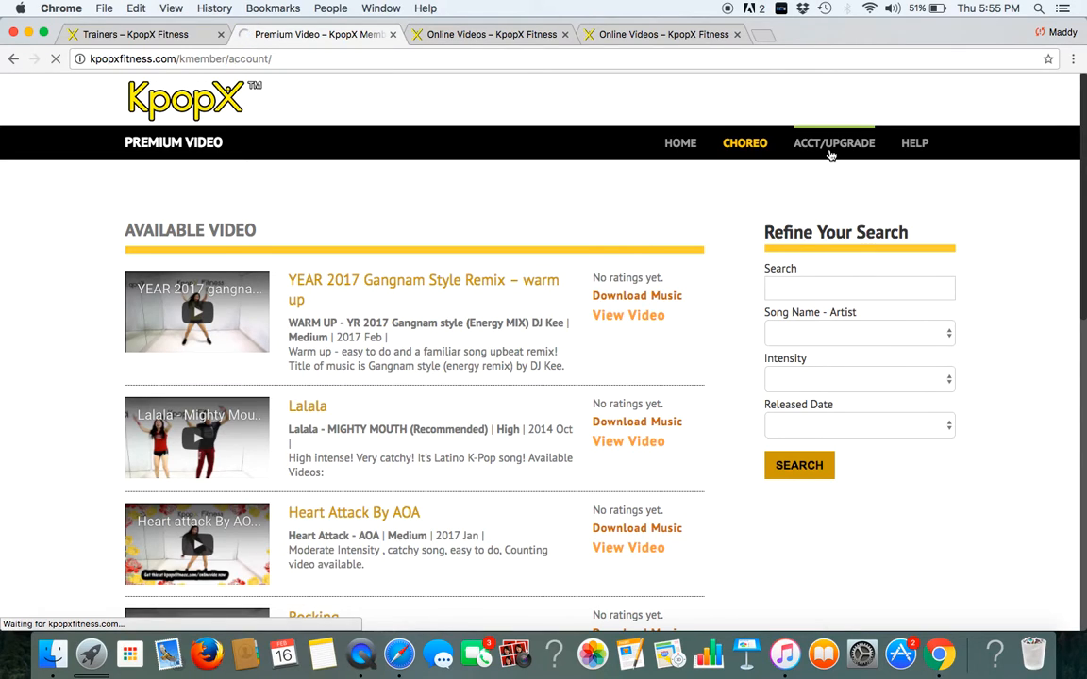
{"action": "left_click", "coordinate": [834, 144]}
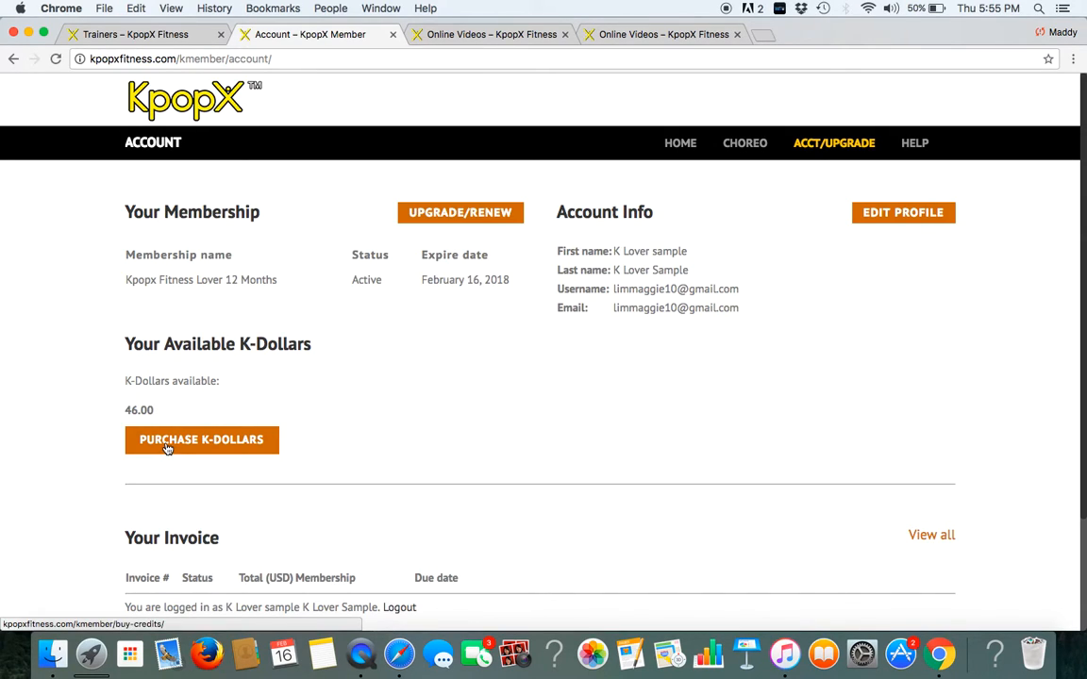
{"action": "left_click", "coordinate": [200, 439]}
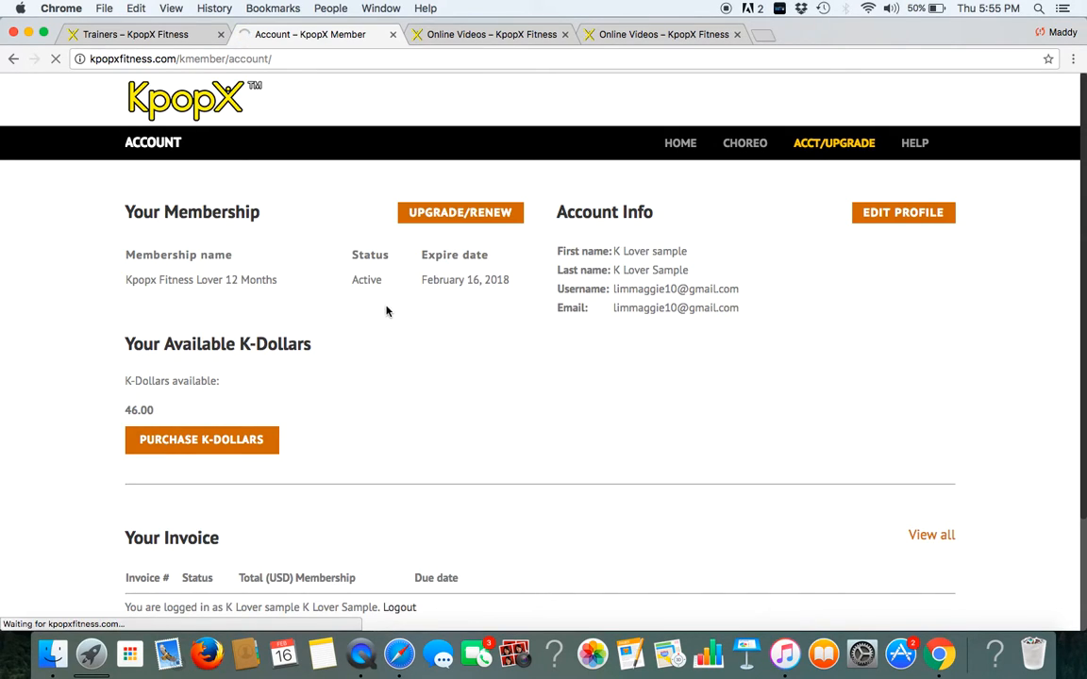
Step: View the Purchase K-Dollars offer, then the Help page with its FAQ and member-login video
{"action": "left_click", "coordinate": [200, 439]}
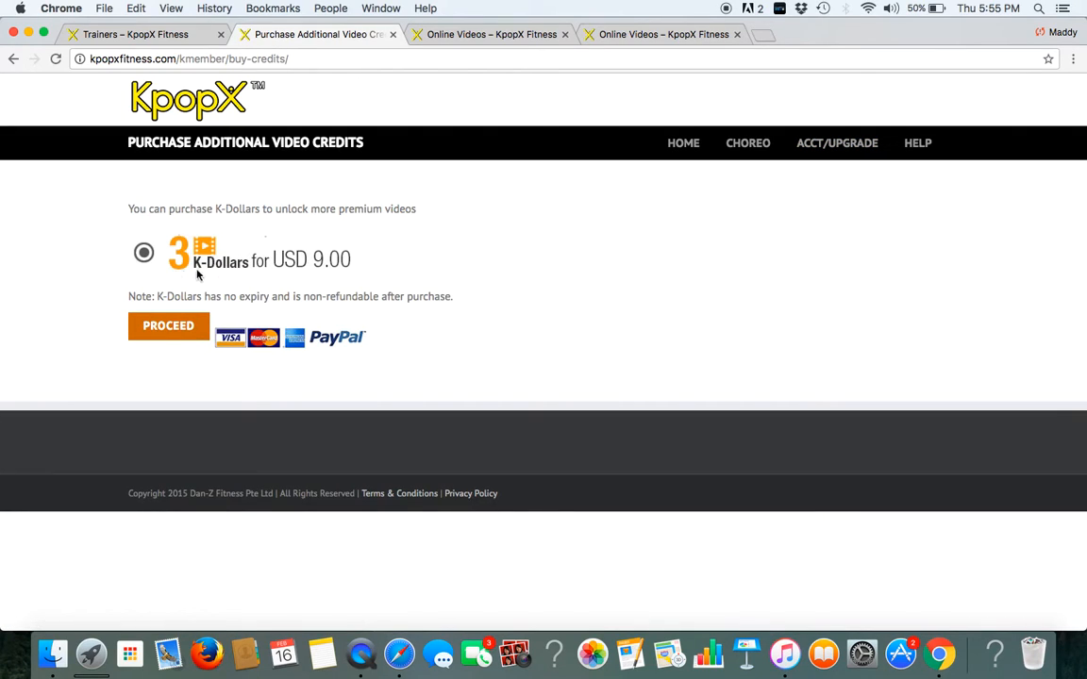
{"action": "mouse_move", "coordinate": [318, 287]}
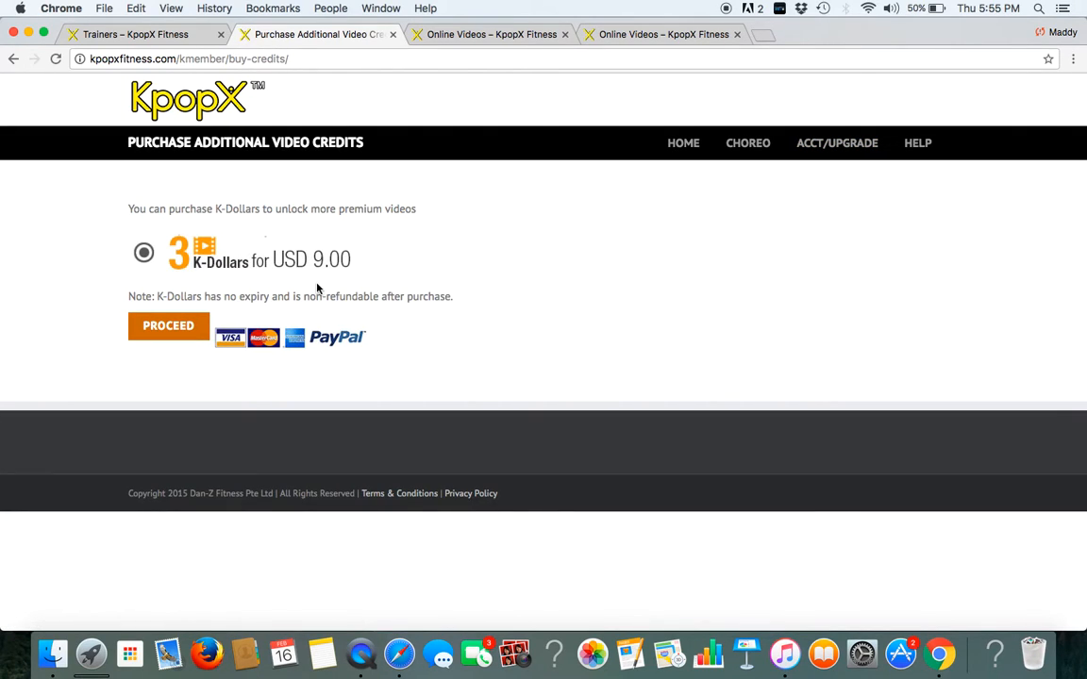
{"action": "mouse_move", "coordinate": [339, 283]}
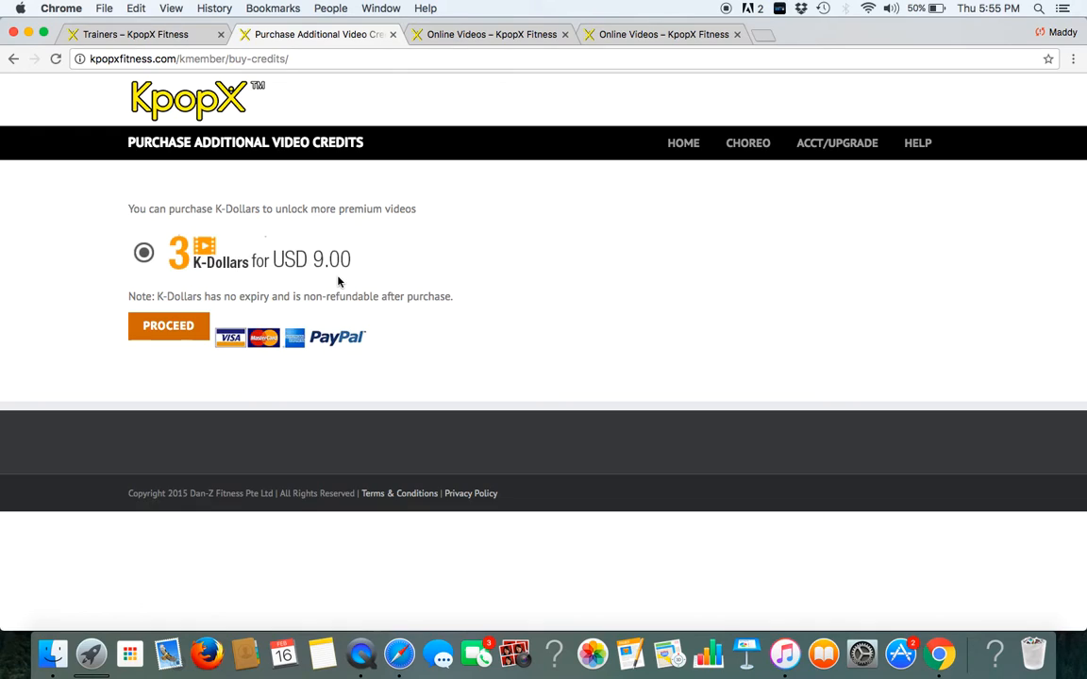
{"action": "mouse_move", "coordinate": [713, 245]}
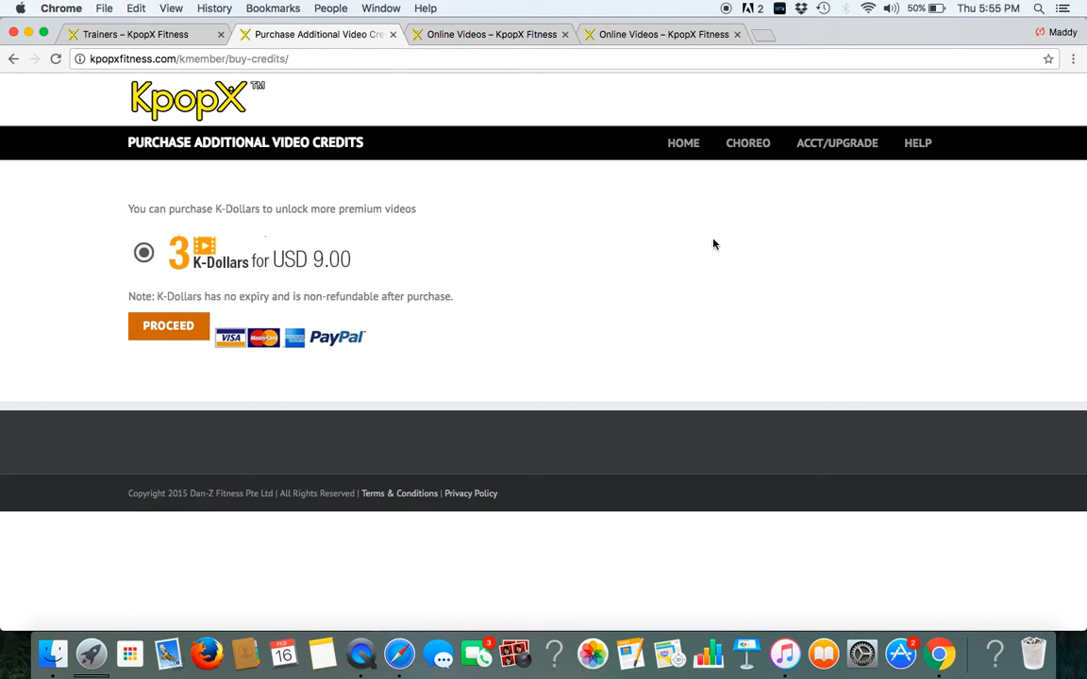
{"action": "mouse_move", "coordinate": [966, 147]}
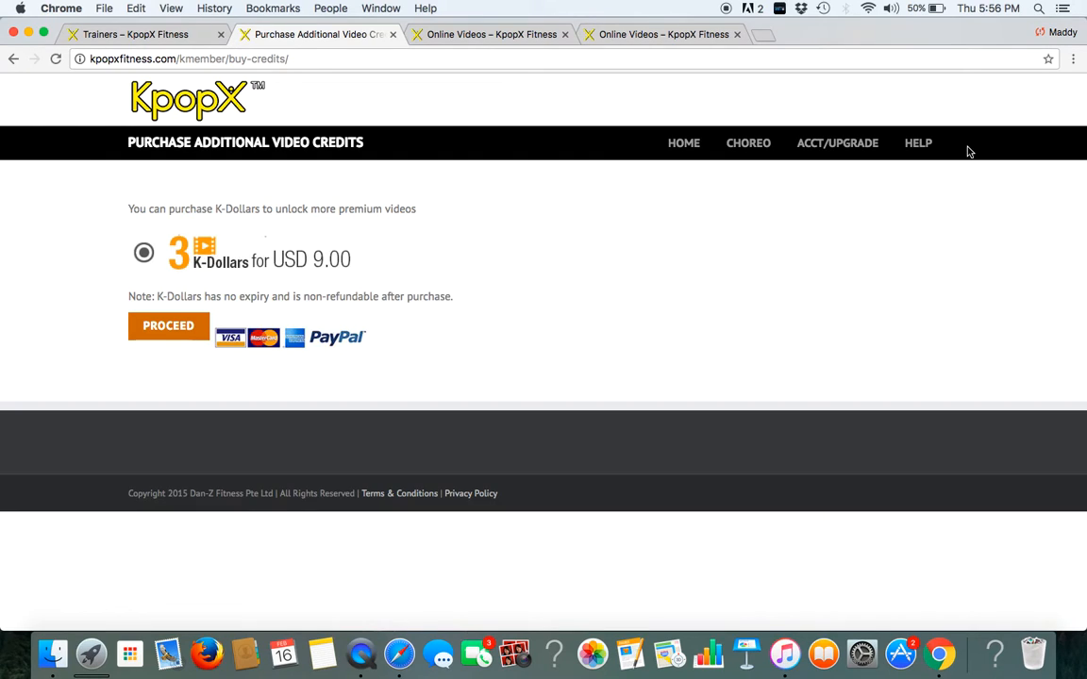
{"action": "mouse_move", "coordinate": [917, 144]}
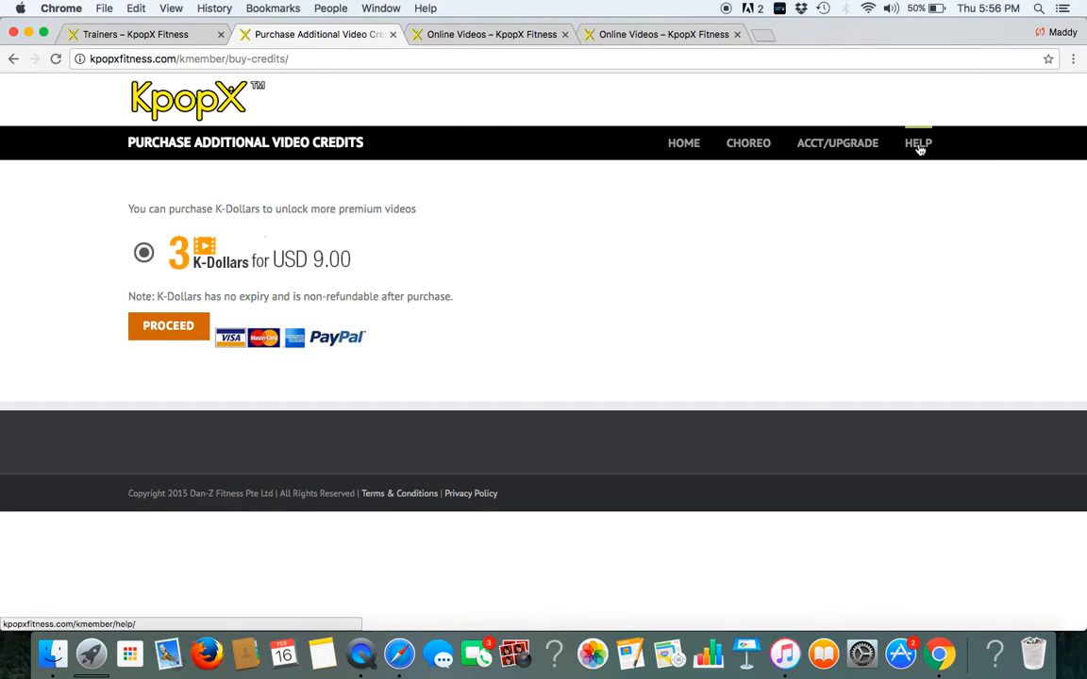
{"action": "left_click", "coordinate": [917, 143]}
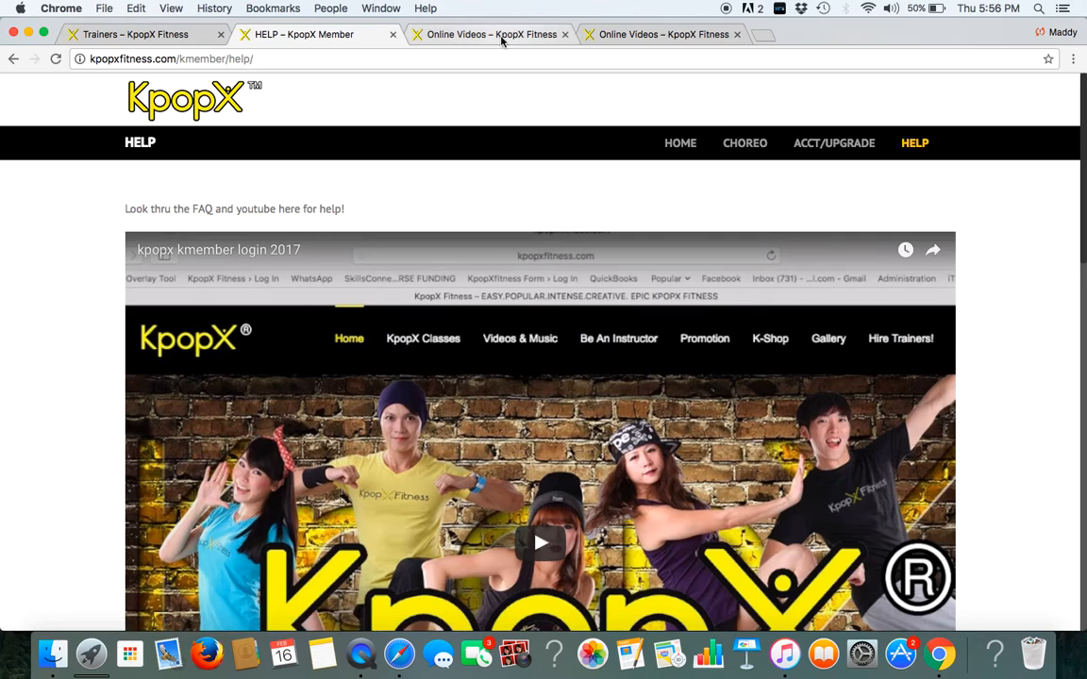
Step: Browse the public Online Videos page down to the KPOPX Fitness Lovers Special USD190 offer
{"action": "left_click", "coordinate": [491, 34]}
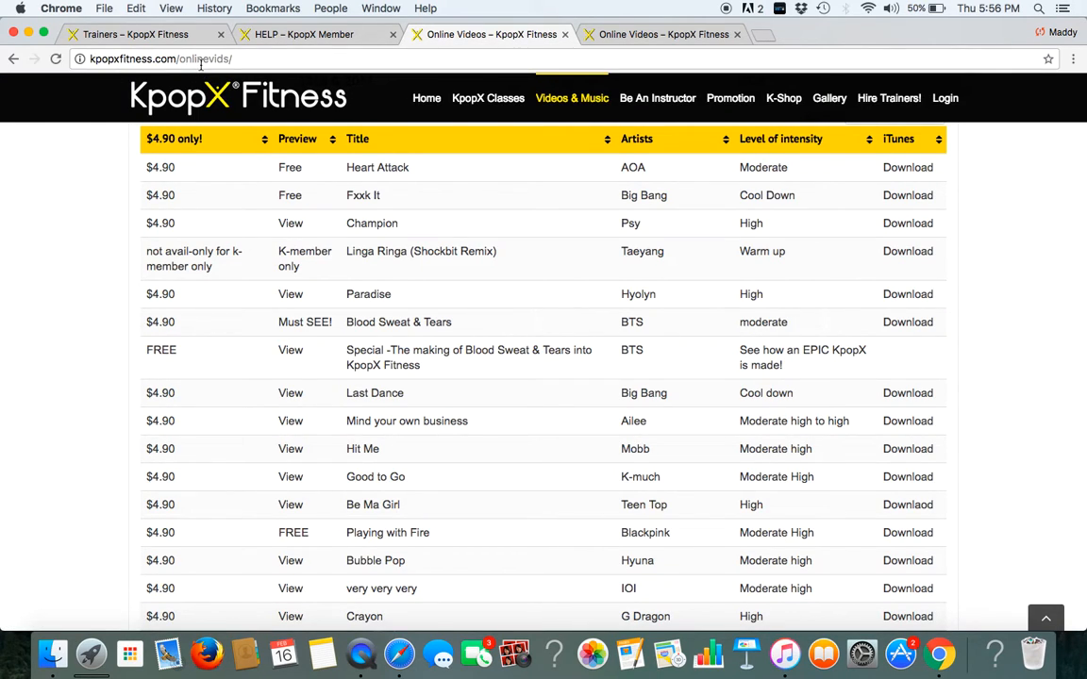
{"action": "scroll", "scroll_direction": "up", "scroll_amount": 3}
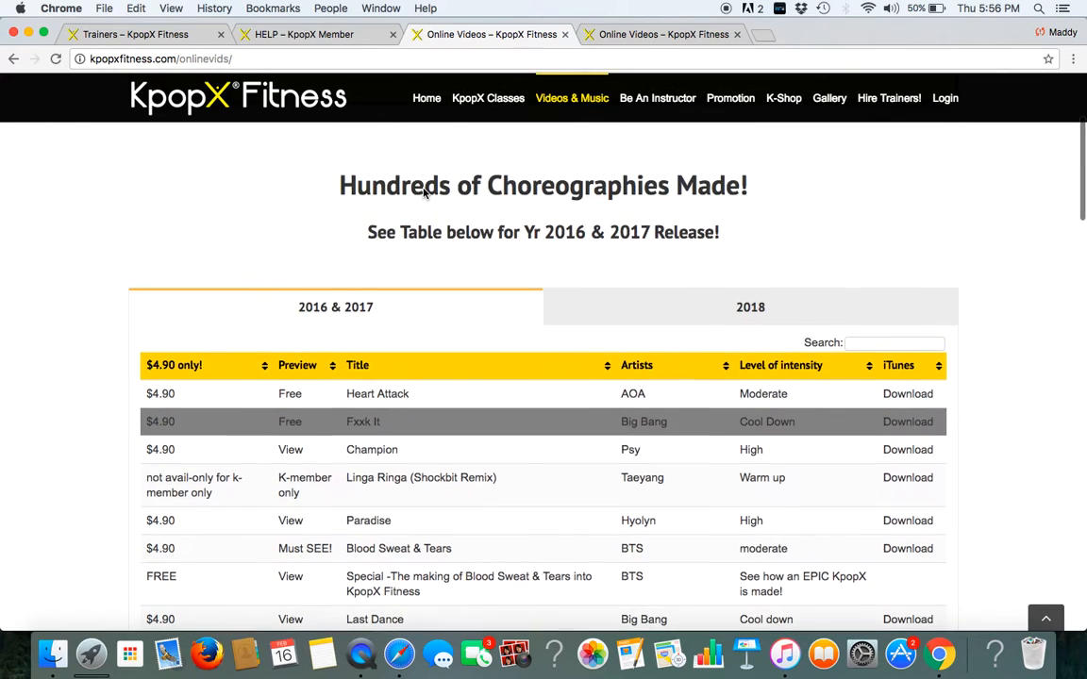
{"action": "mouse_move", "coordinate": [396, 441]}
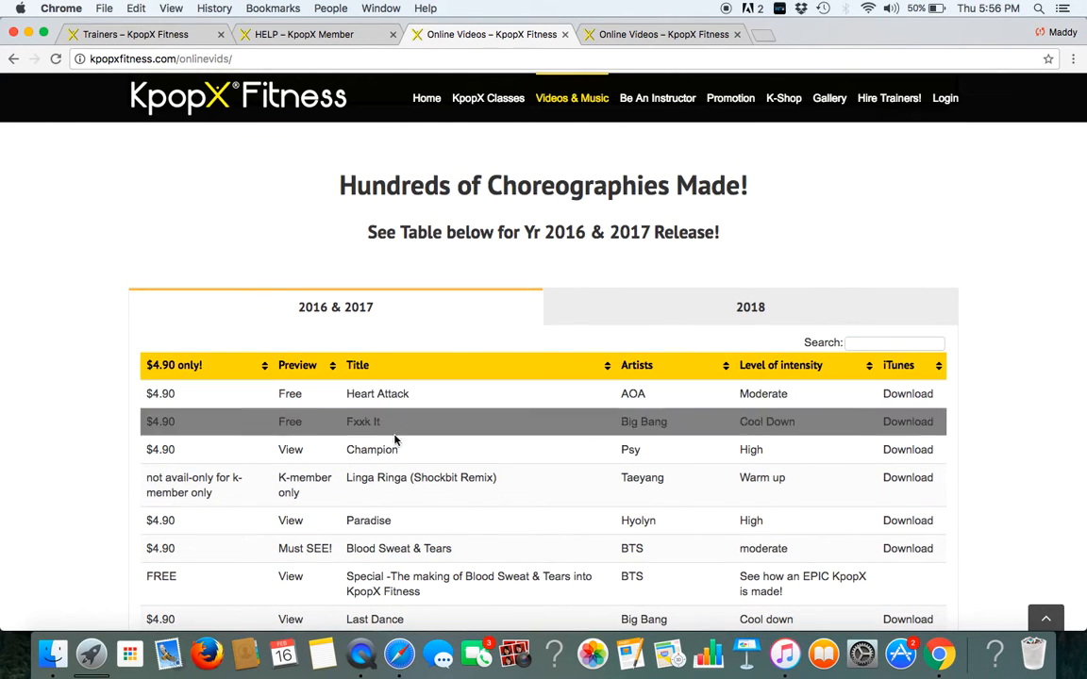
{"action": "scroll", "scroll_direction": "down", "scroll_amount": 3}
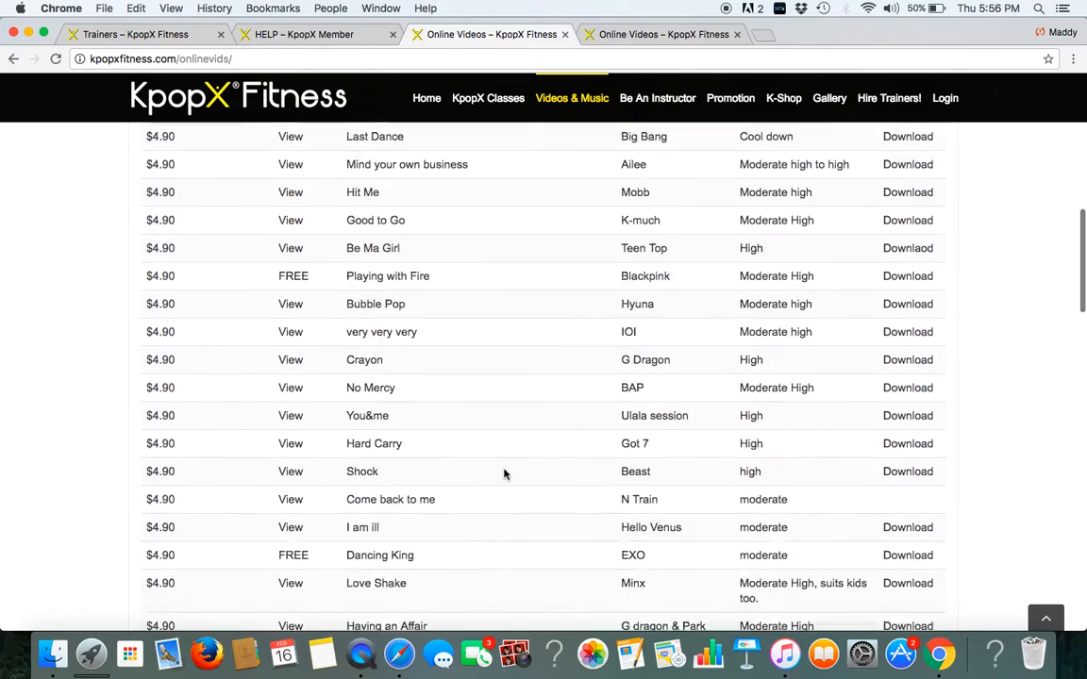
{"action": "scroll", "scroll_direction": "down", "scroll_amount": 3}
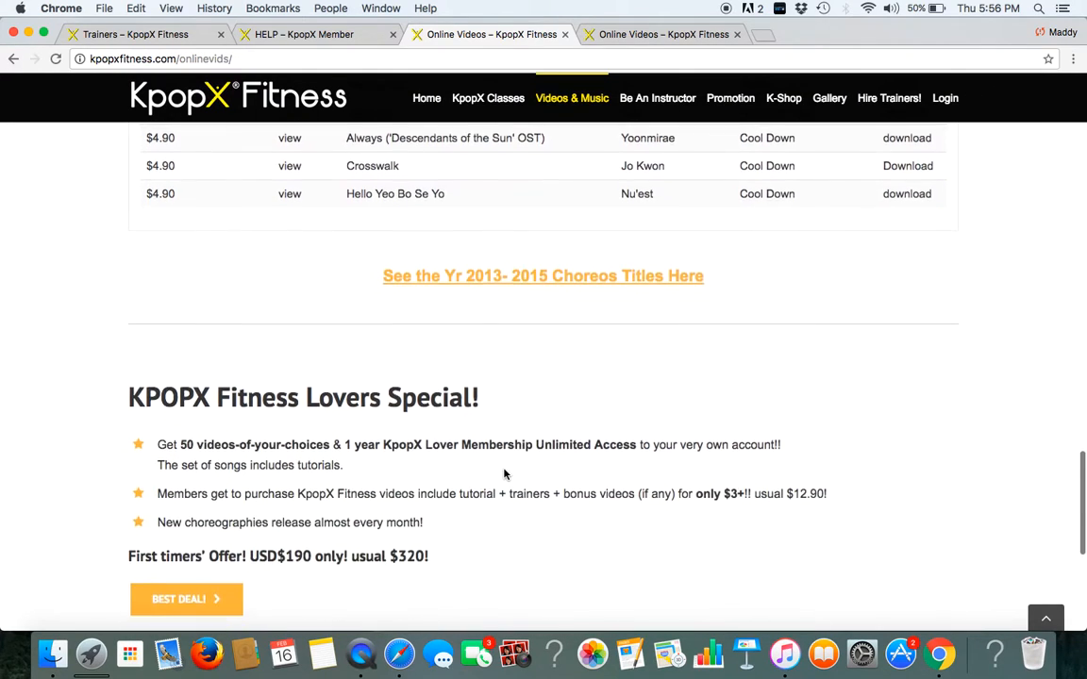
{"action": "scroll", "scroll_direction": "down", "scroll_amount": 3}
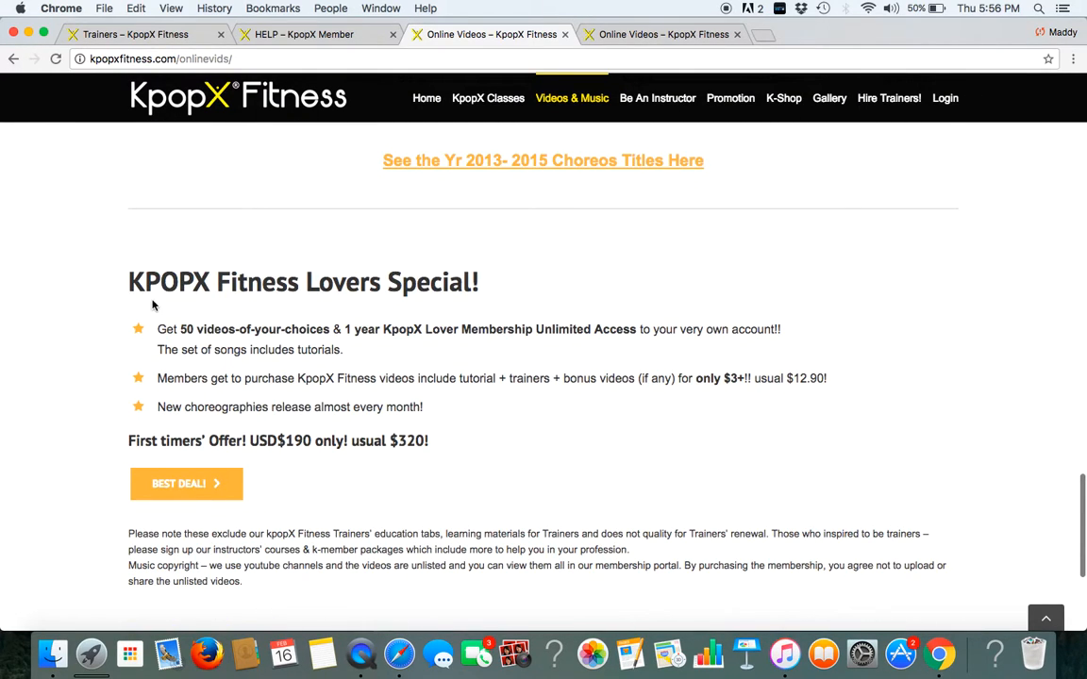
{"action": "mouse_move", "coordinate": [286, 291]}
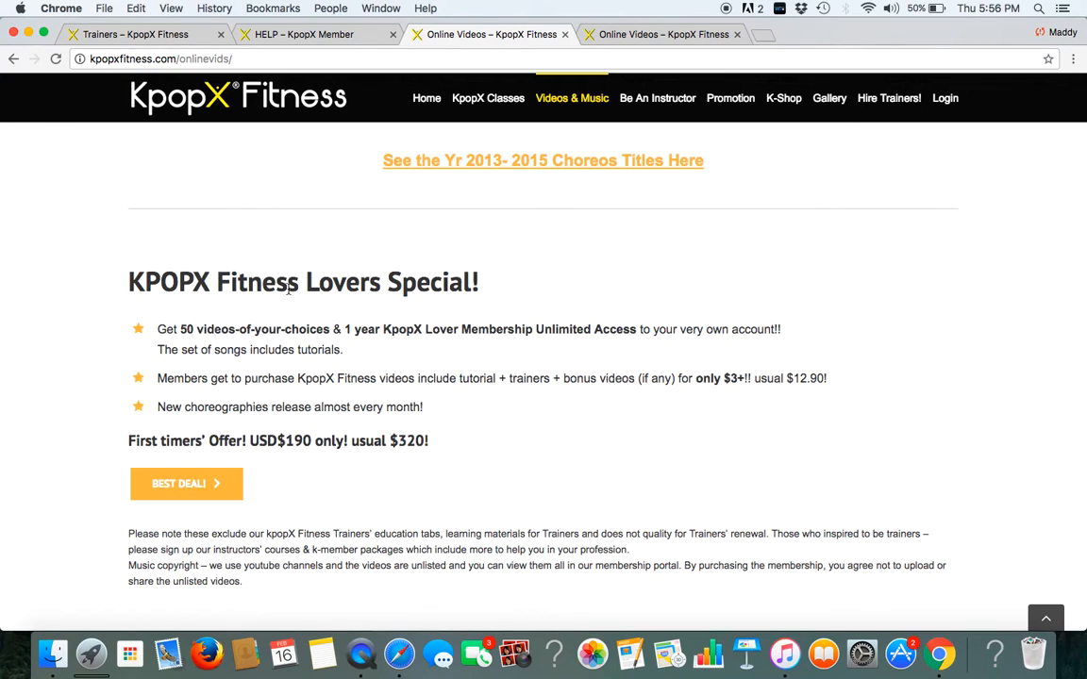
{"action": "mouse_move", "coordinate": [230, 344]}
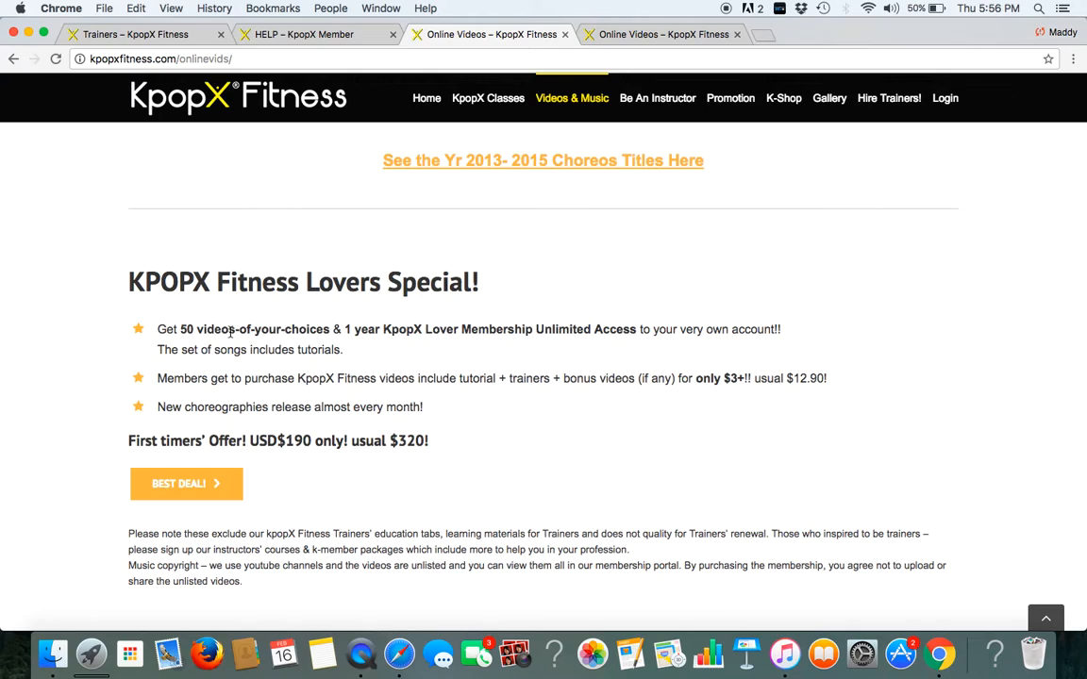
{"action": "mouse_move", "coordinate": [422, 345]}
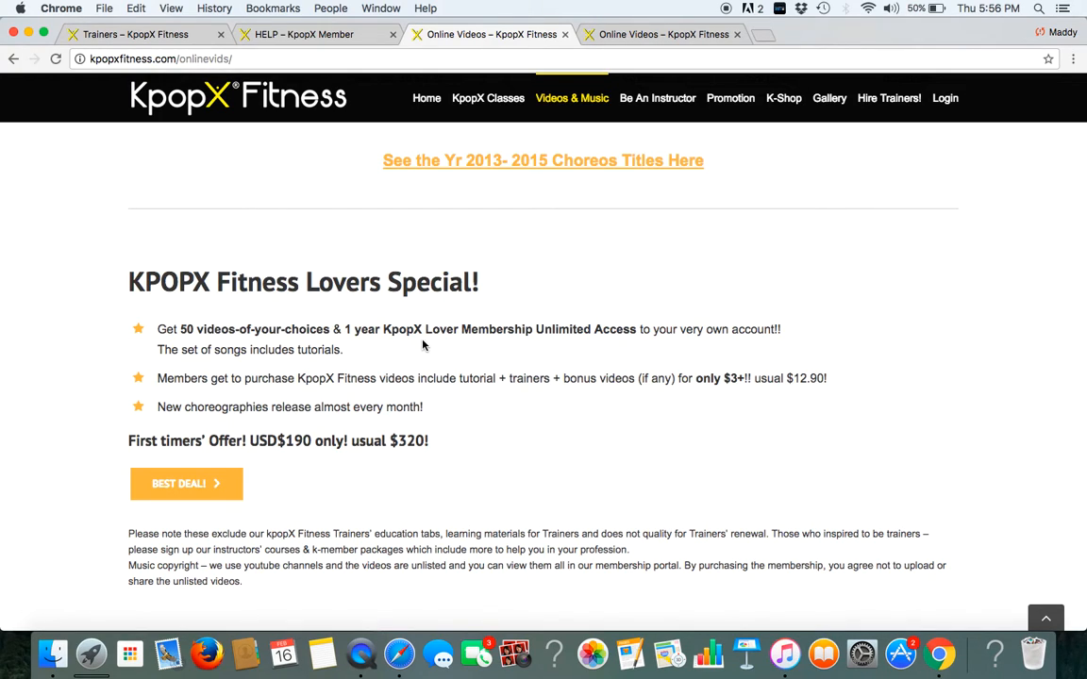
{"action": "mouse_move", "coordinate": [626, 229]}
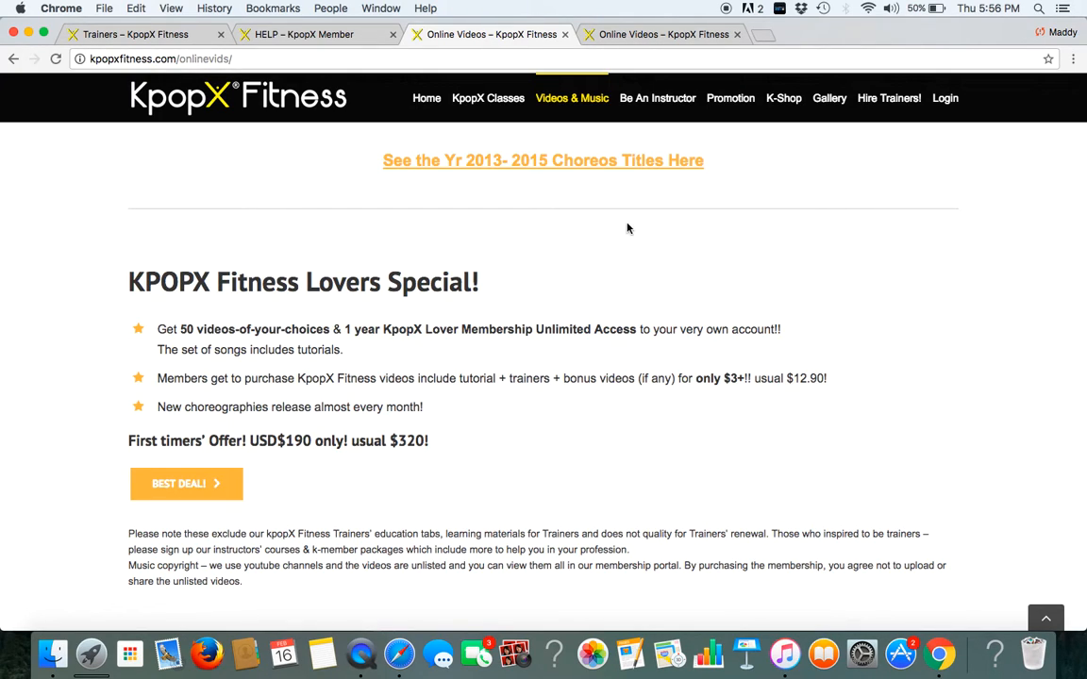
{"action": "mouse_move", "coordinate": [351, 354]}
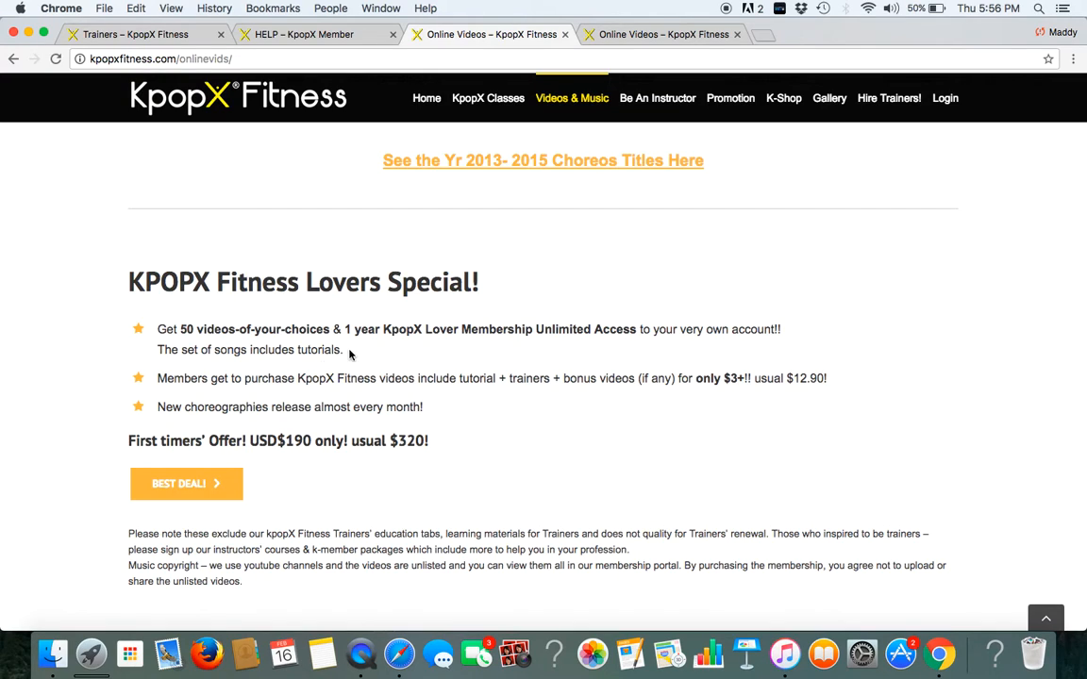
{"action": "mouse_move", "coordinate": [317, 455]}
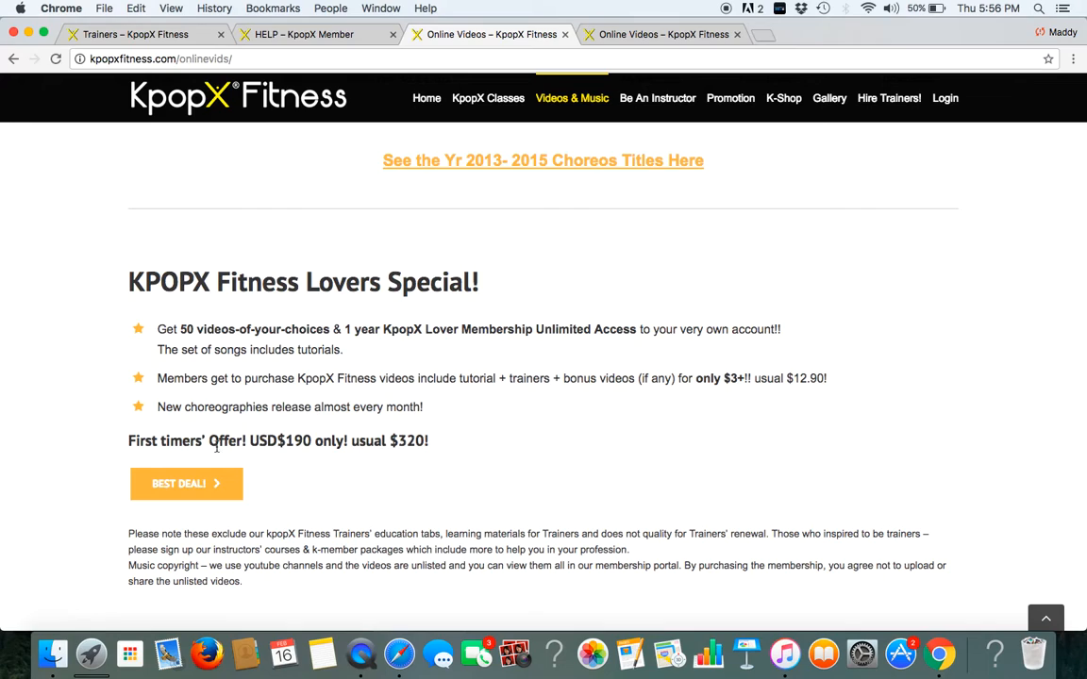
{"action": "mouse_move", "coordinate": [262, 470]}
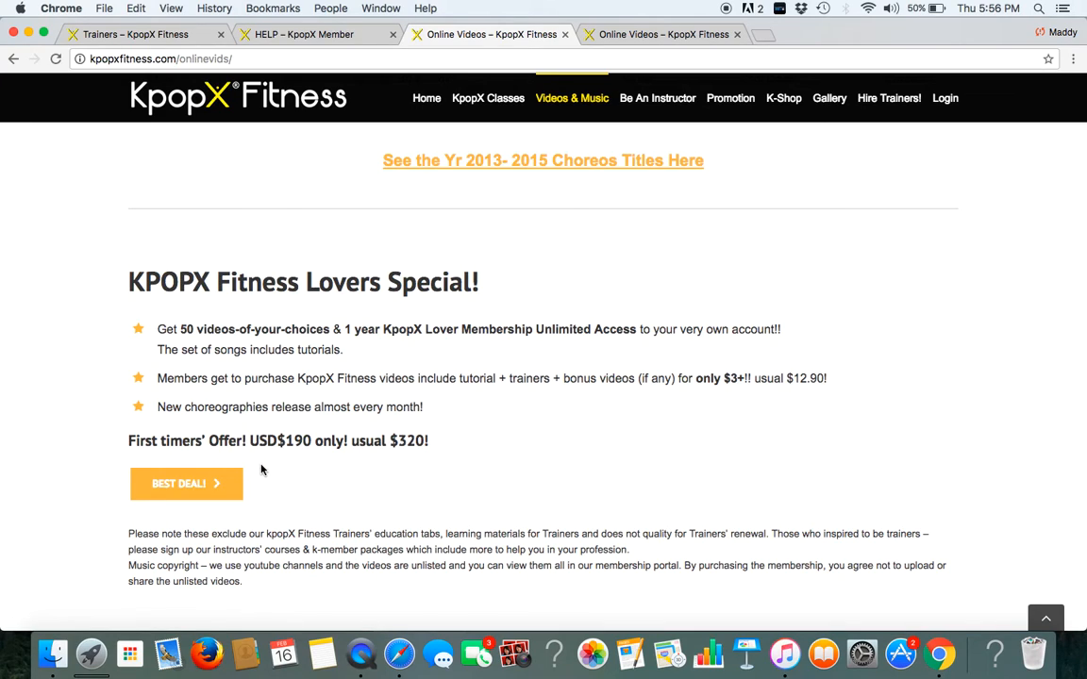